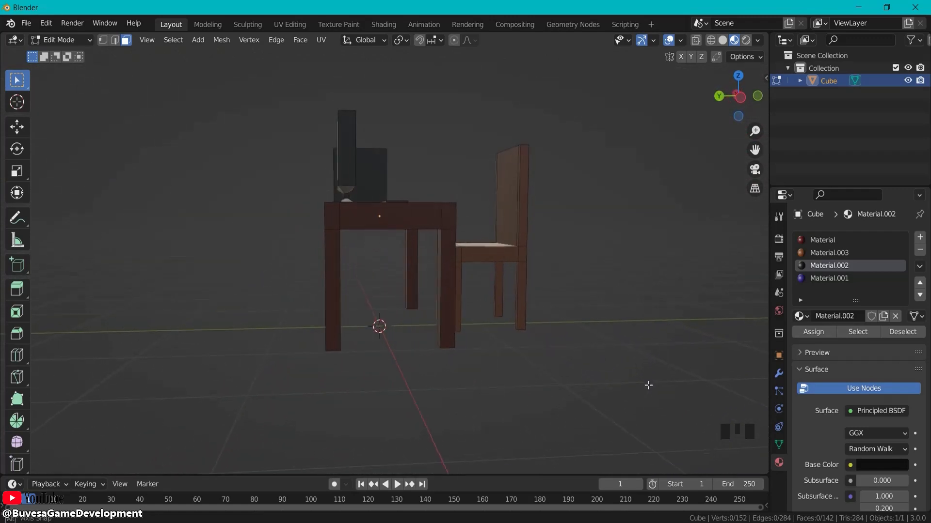
Look around the finished desk, then select the default cube in a fresh General scene.
drag(647, 385, 554, 383)
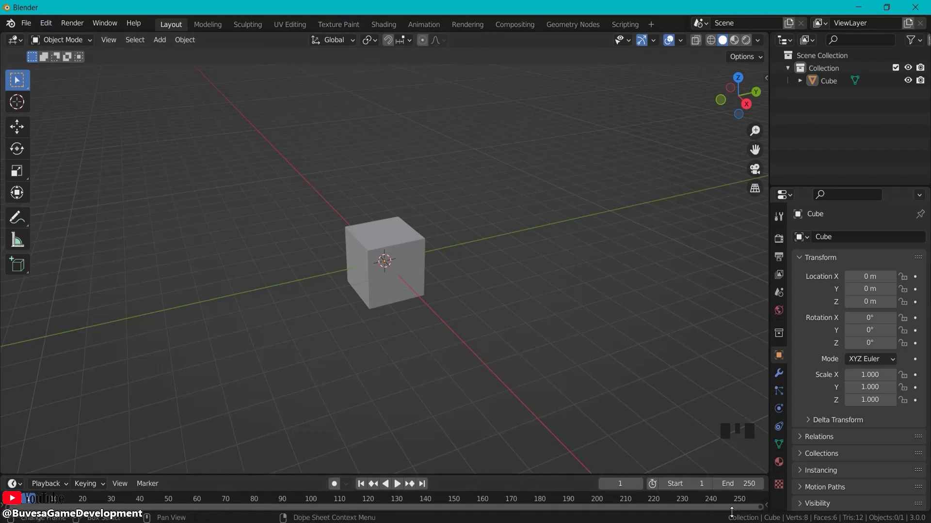
click(386, 261)
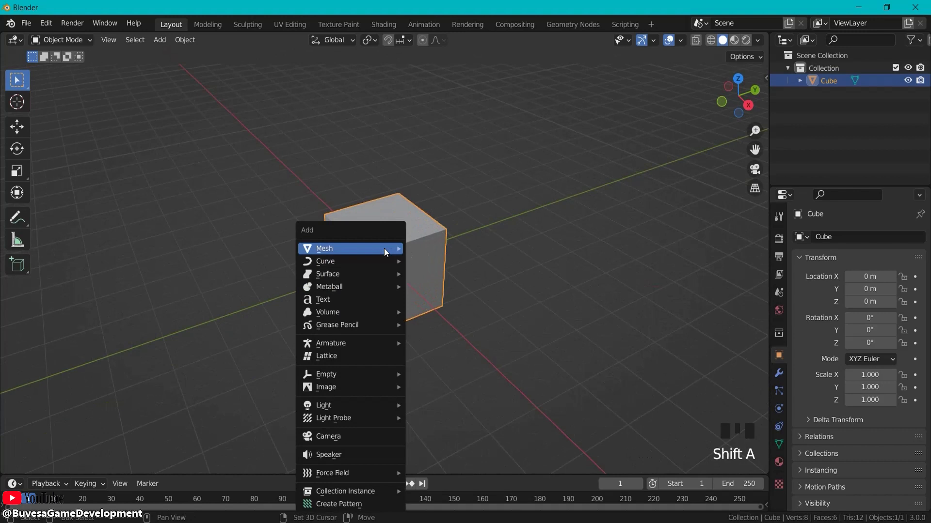
mouse_move(455, 204)
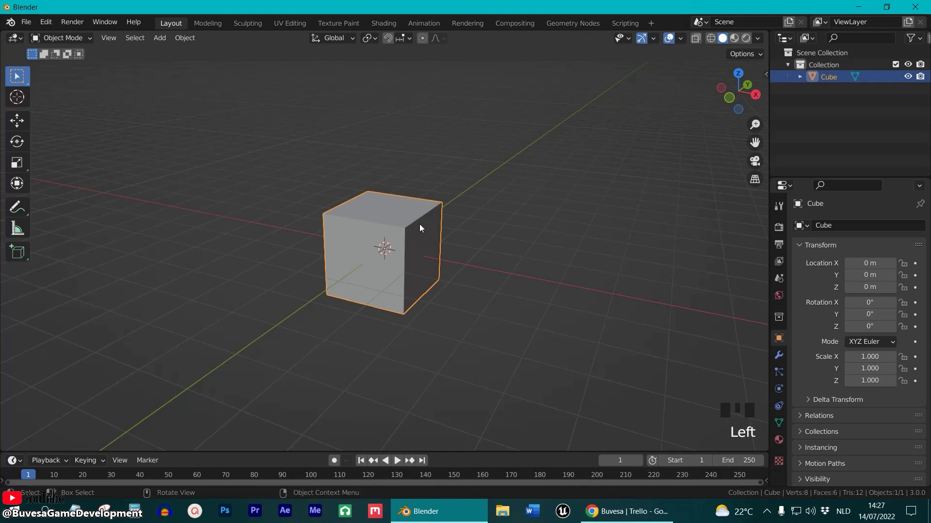
Flatten the cube along Z, raise it about one metre, and halve its depth along Y.
key(NUMPAD_1)
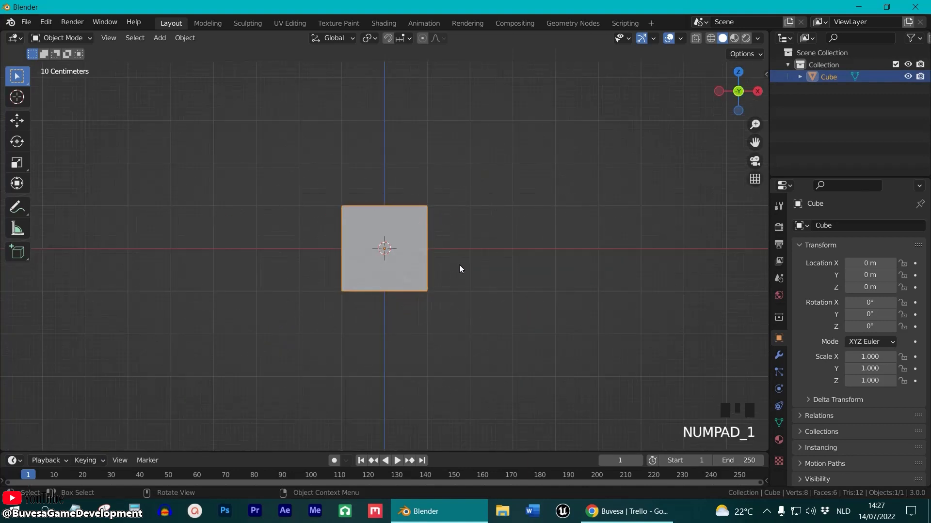
key(s)
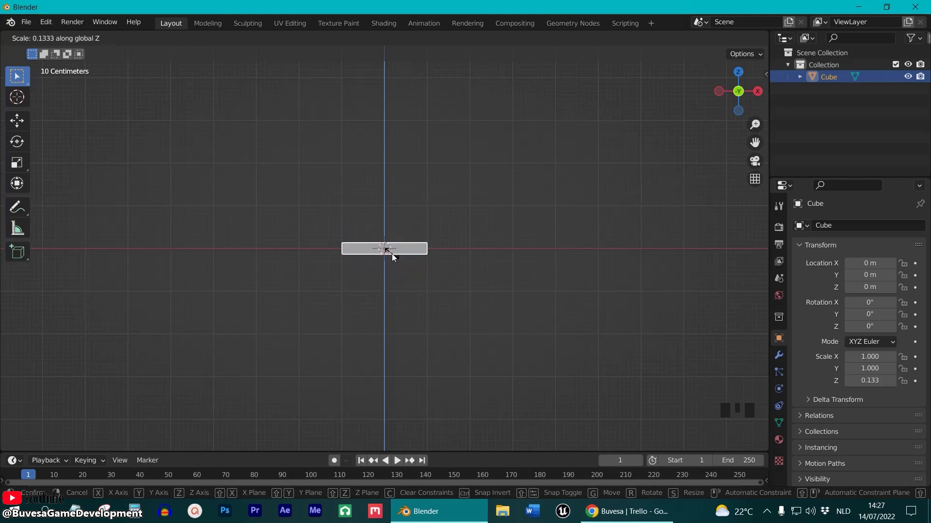
click(385, 249)
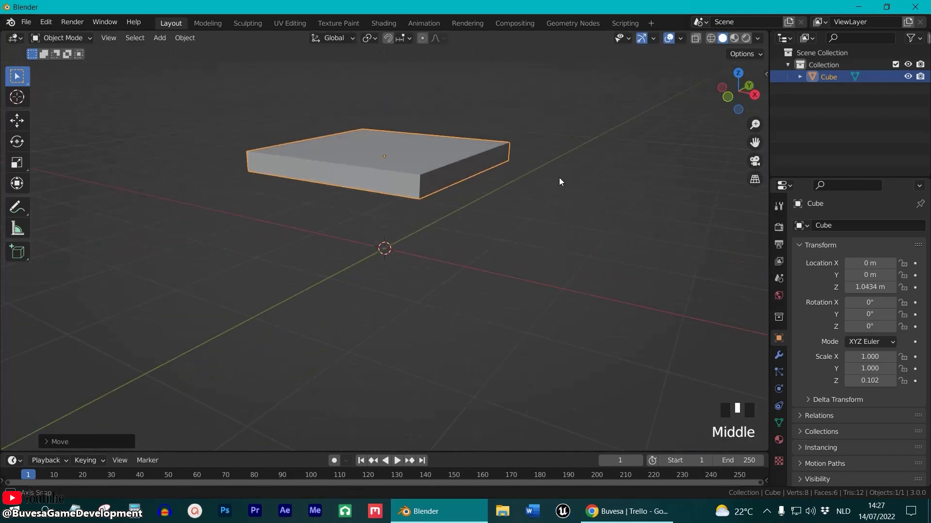
scroll(down, 3)
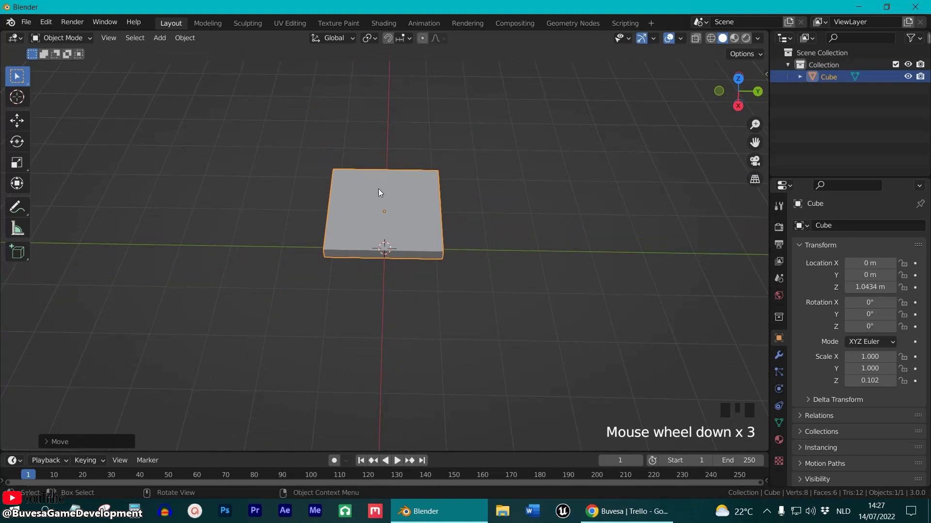
key(s)
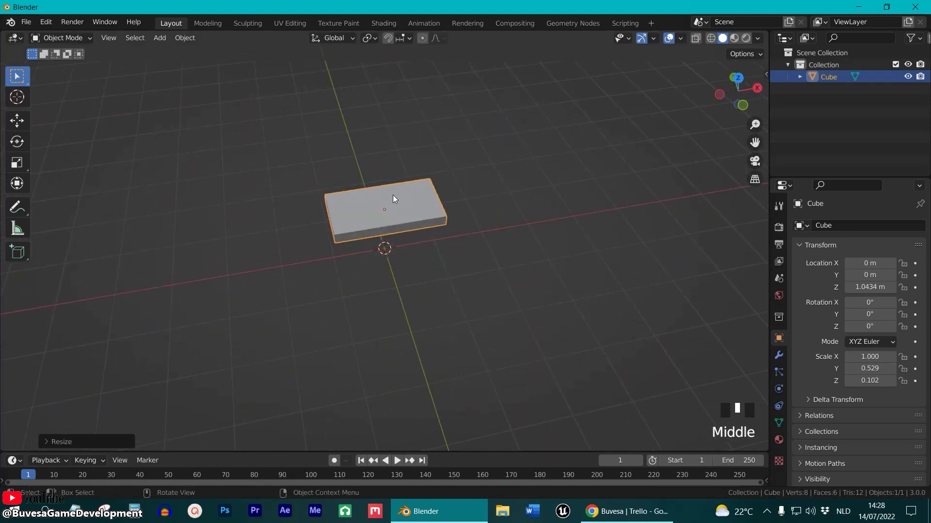
drag(392, 199, 448, 226)
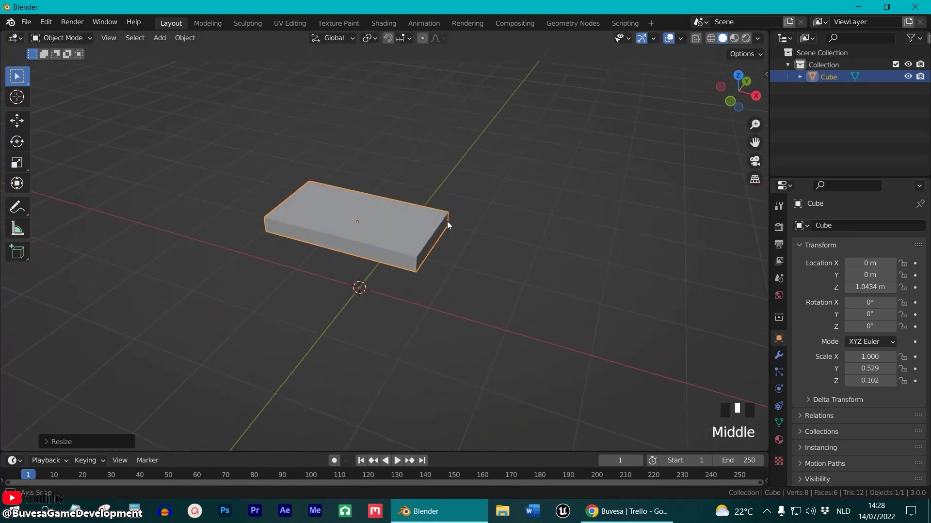
In Edit Mode from top view, cut edge loops near all four sides of the slab.
click(62, 39)
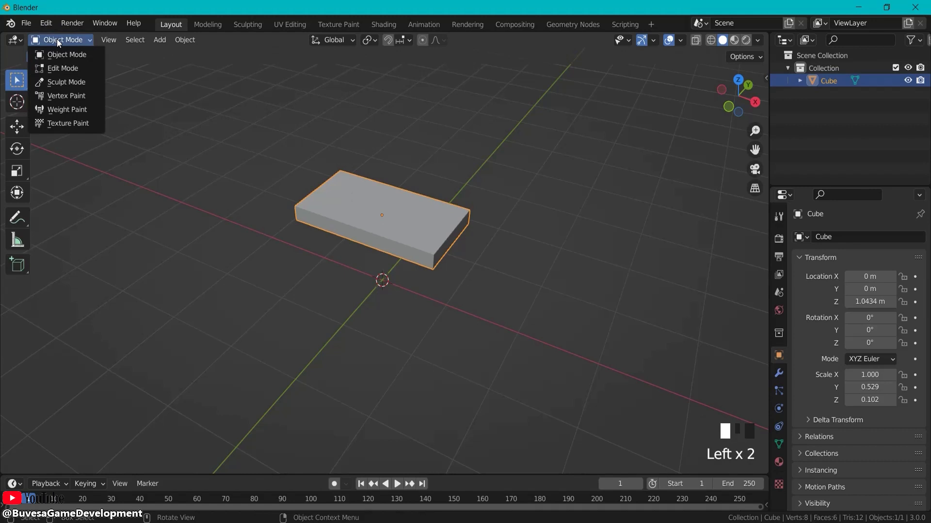
key(Tab)
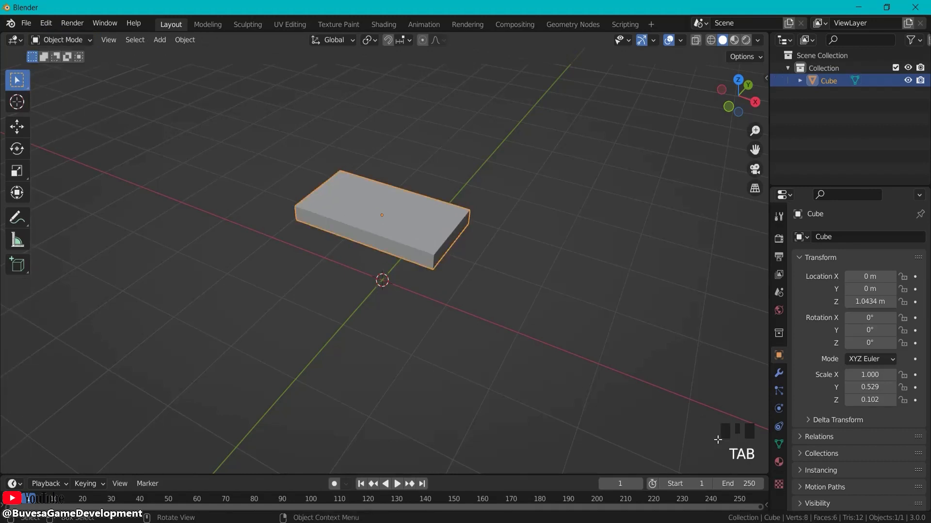
key(Tab)
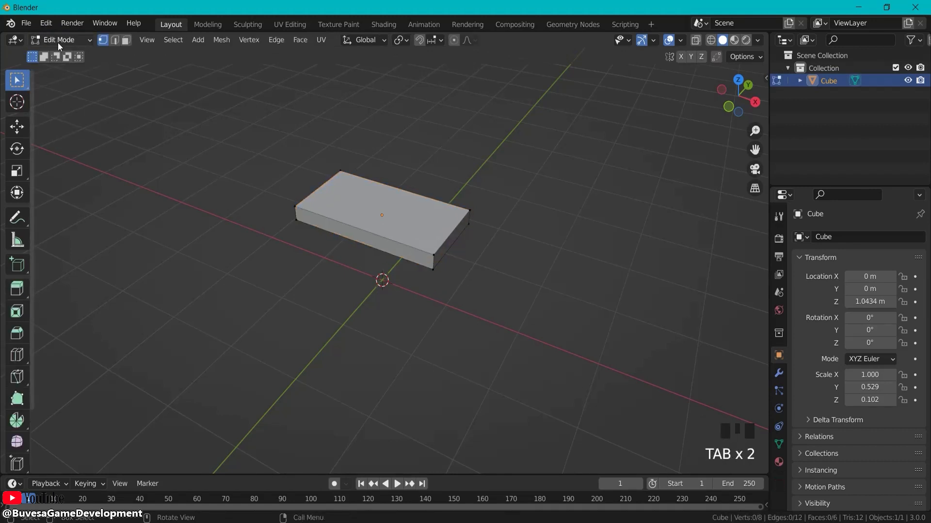
key(KP_7)
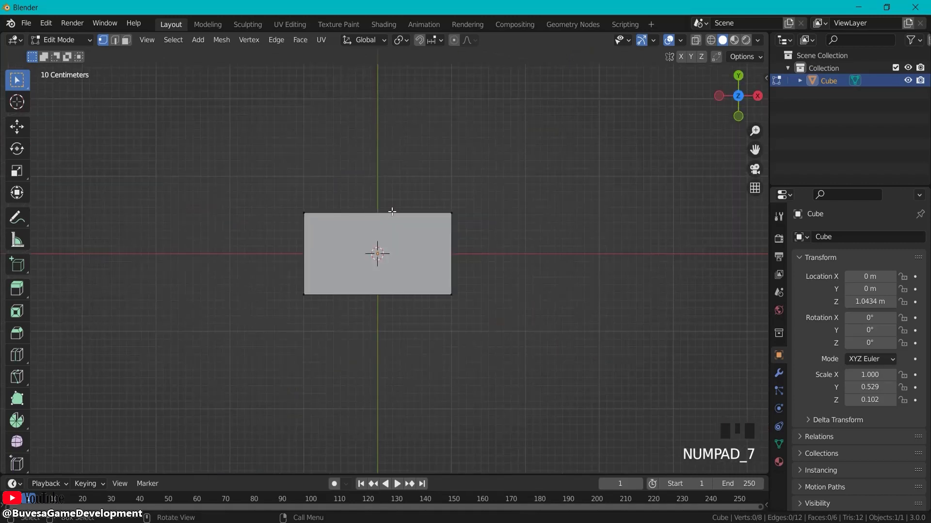
scroll(up, 3)
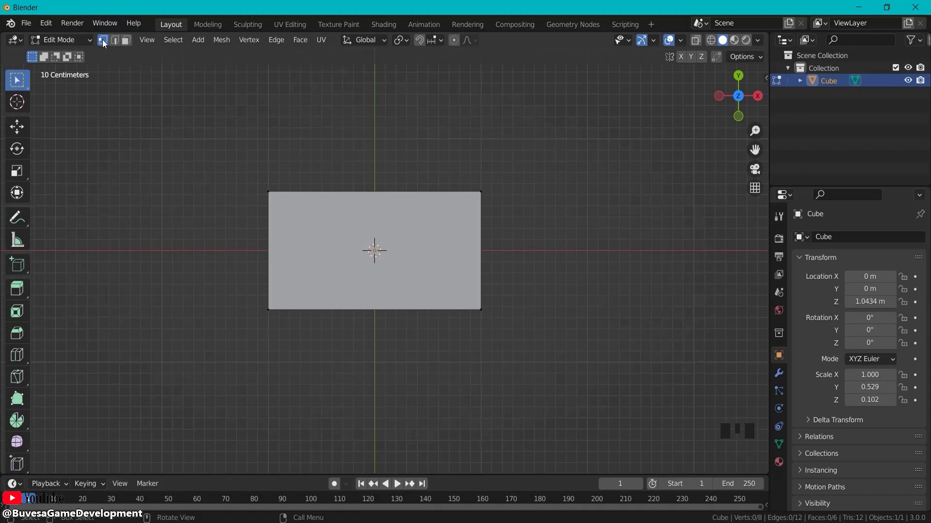
key(ctrl+r)
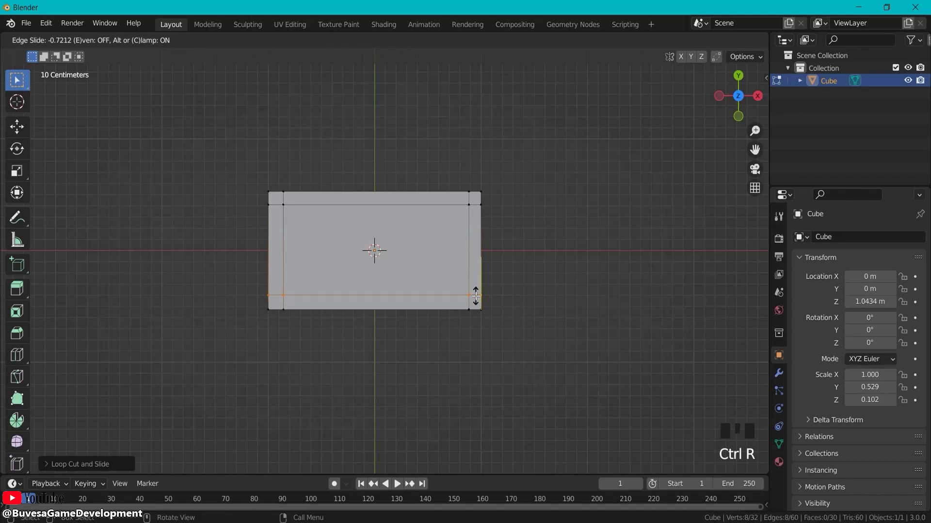
click(426, 318)
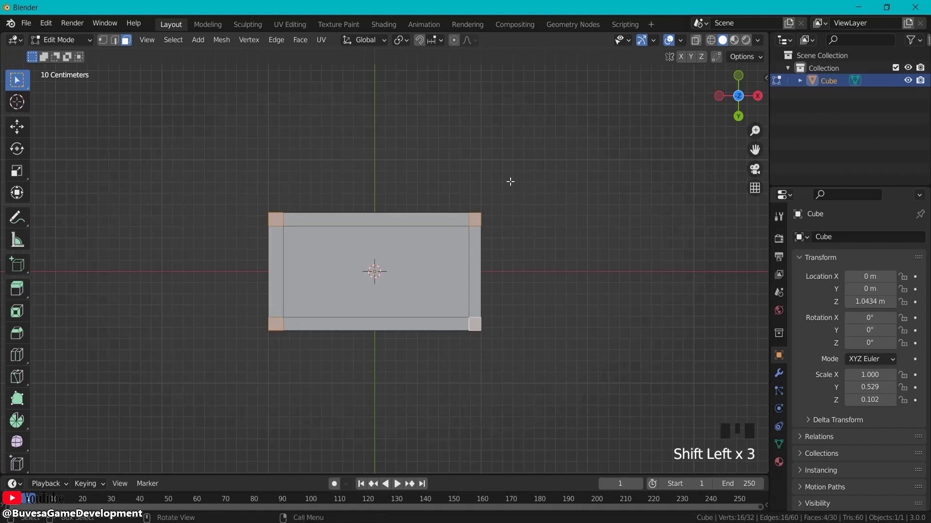
Extrude the four corner faces downward from front view to form the table legs.
key(KP_1)
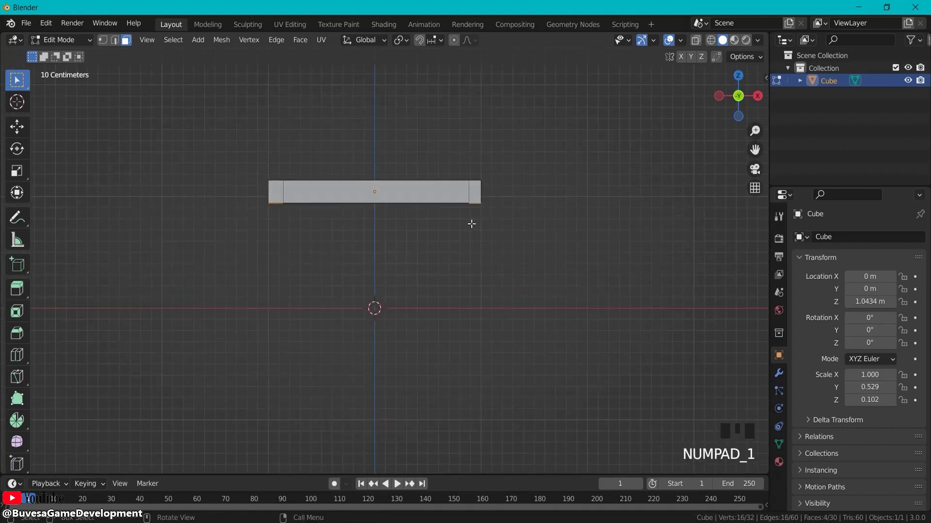
key(e)
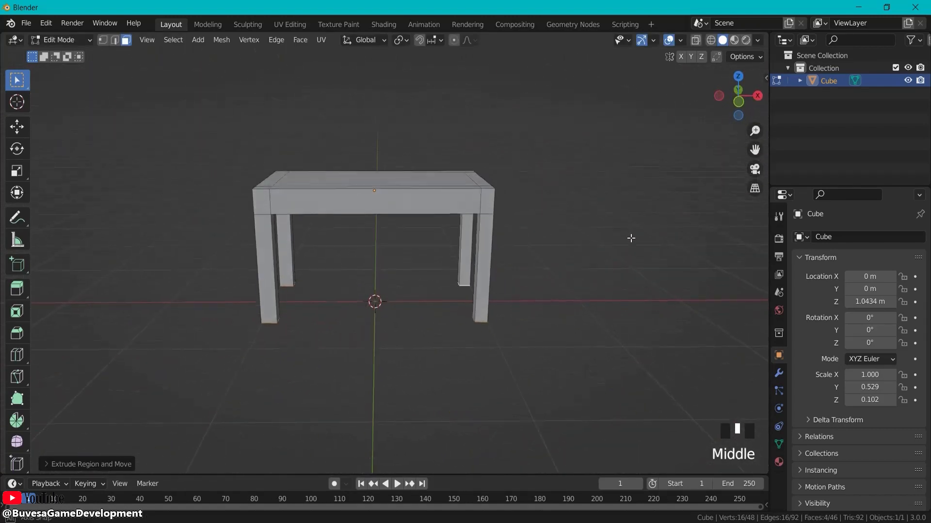
drag(630, 239, 640, 268)
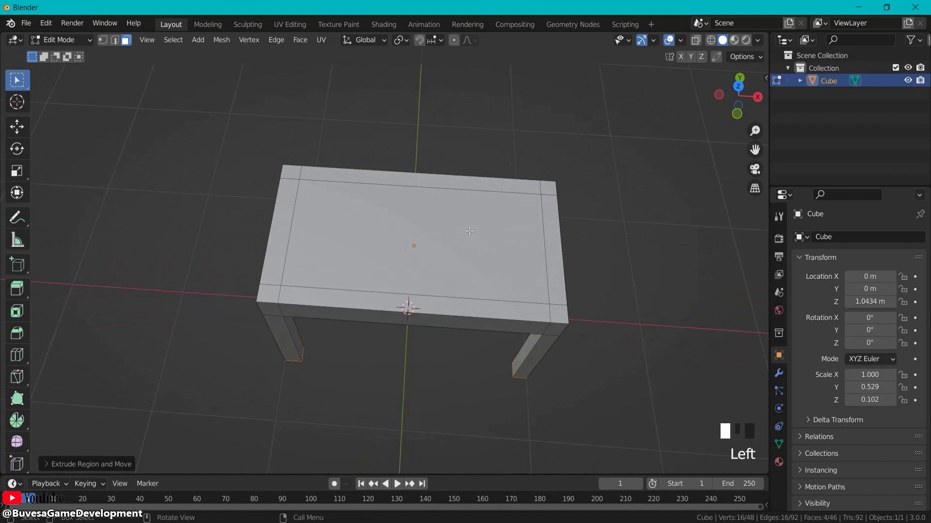
Duplicate the inner top face, shrink it small, and raise it into an upright block near the back edge.
click(125, 40)
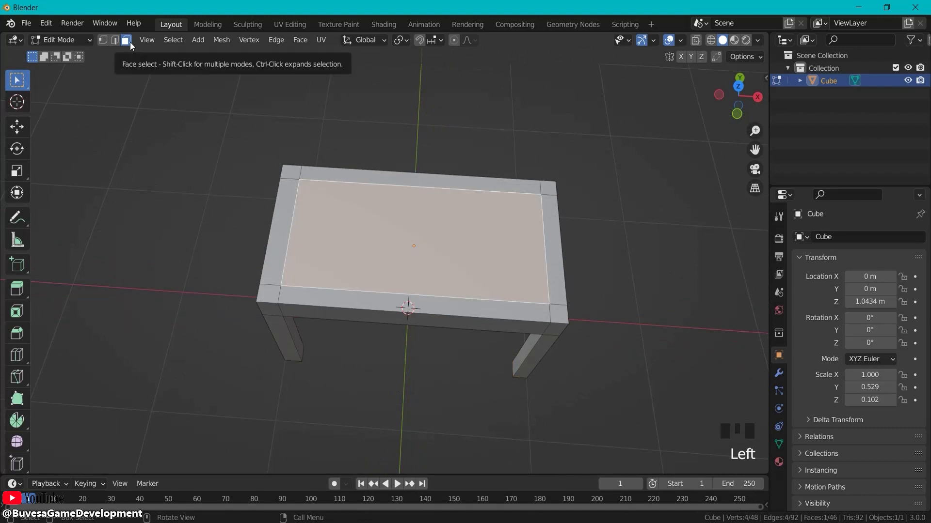
key(shift+d)
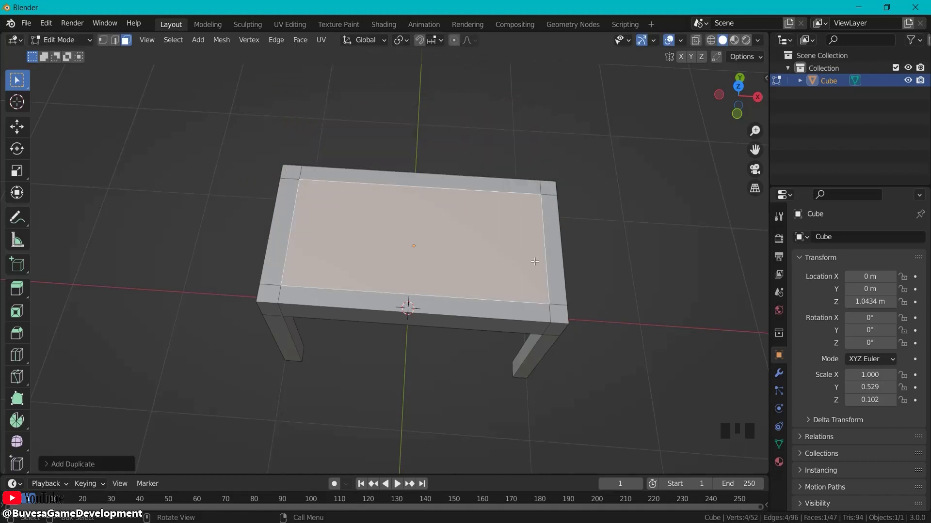
key(s)
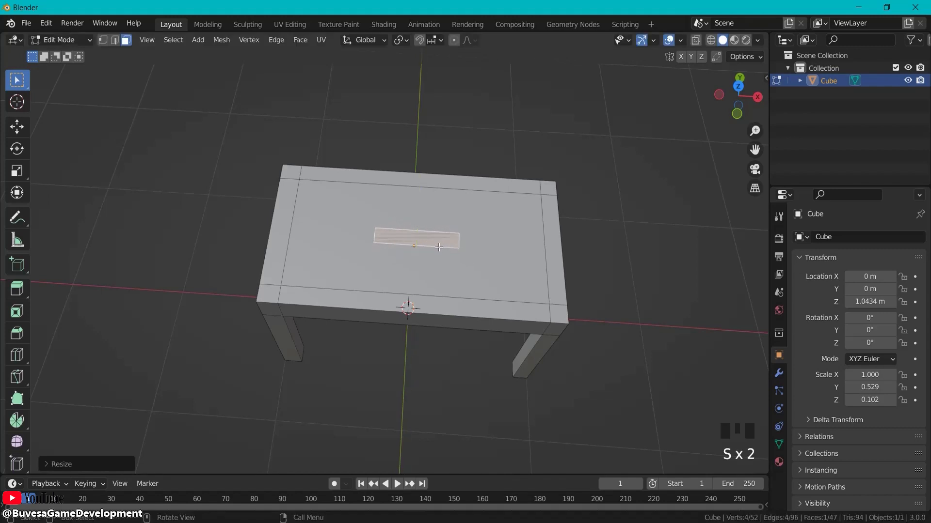
key(g)
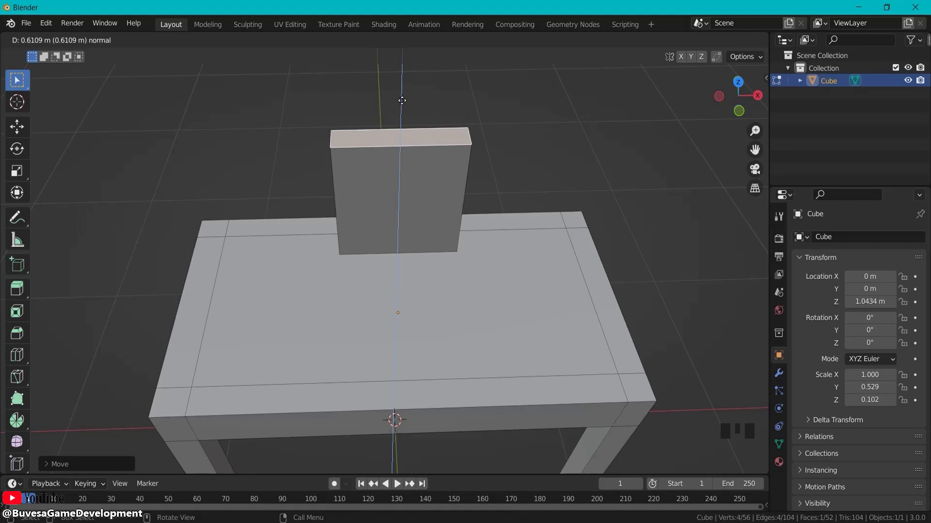
drag(401, 99, 581, 106)
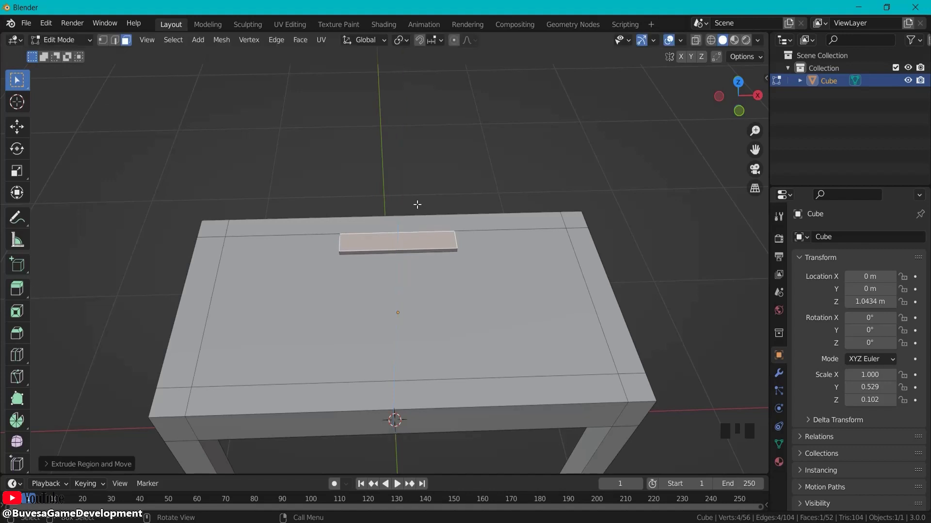
Extrude the plate into a thick base, taper its top, and extrude a short stand neck.
key(e)
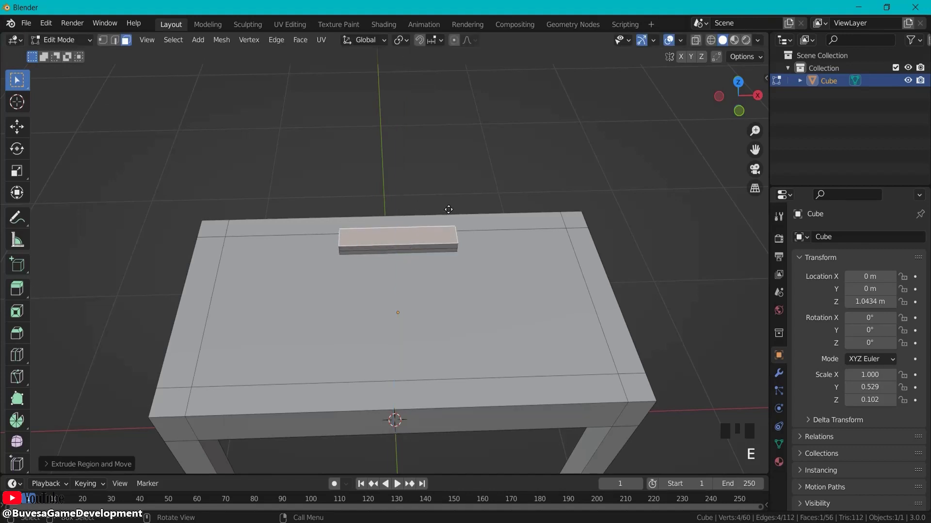
key(s)
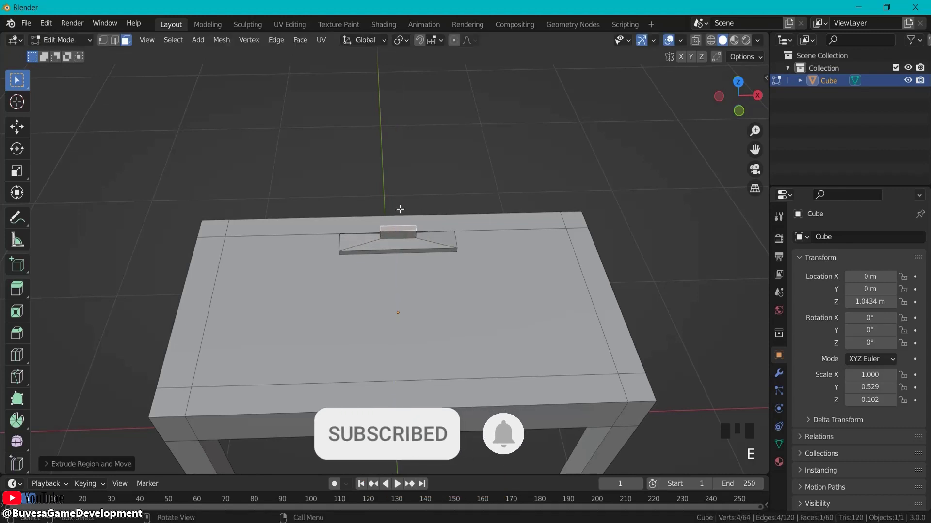
key(s)
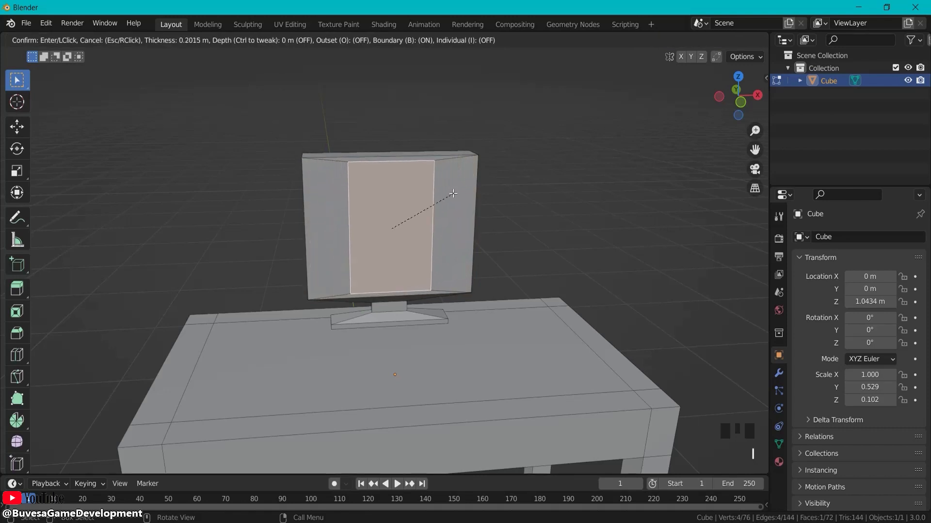
mouse_move(445, 199)
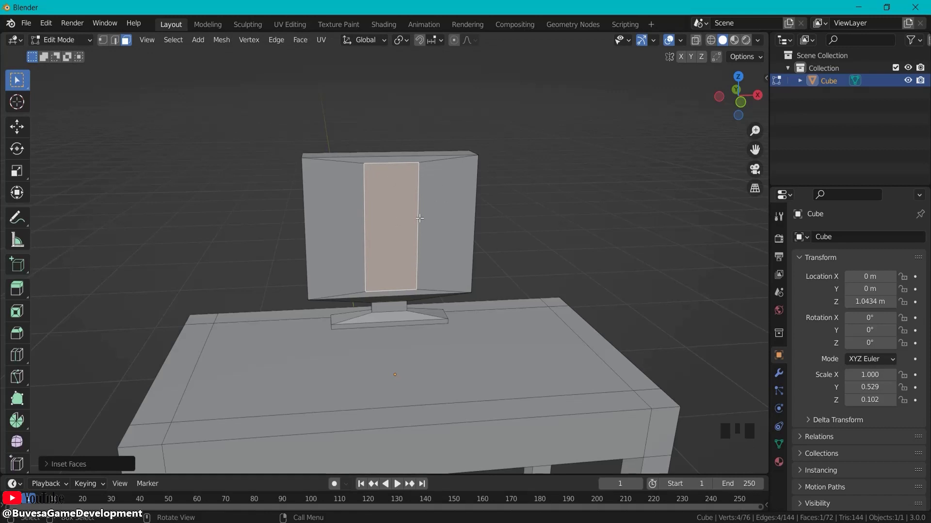
mouse_move(314, 208)
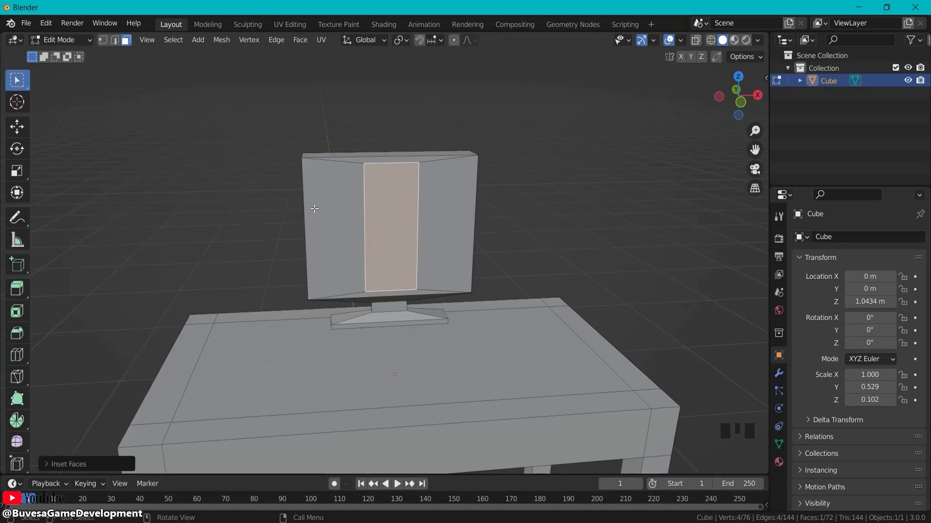
mouse_move(525, 225)
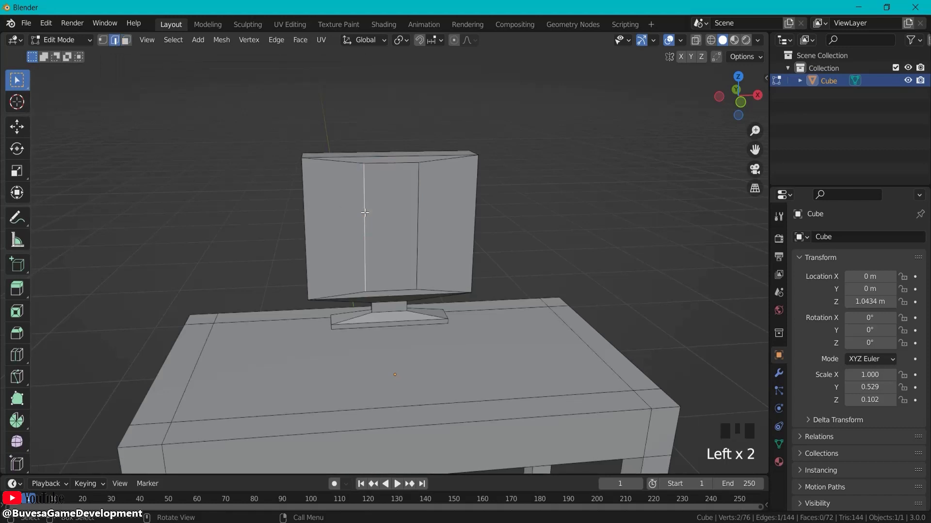
Fix the stray vertical edge on the monitor face and recess the inset screen inside its frame.
key(g)
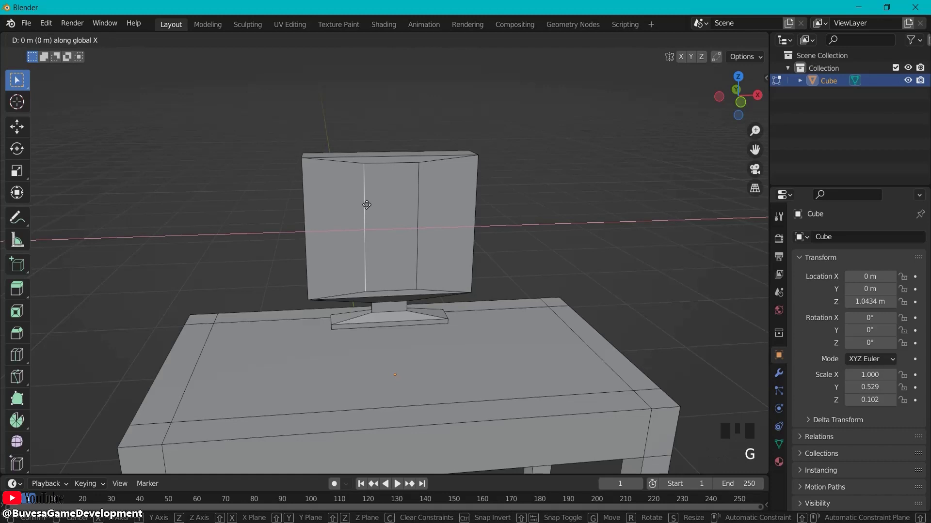
mouse_move(318, 208)
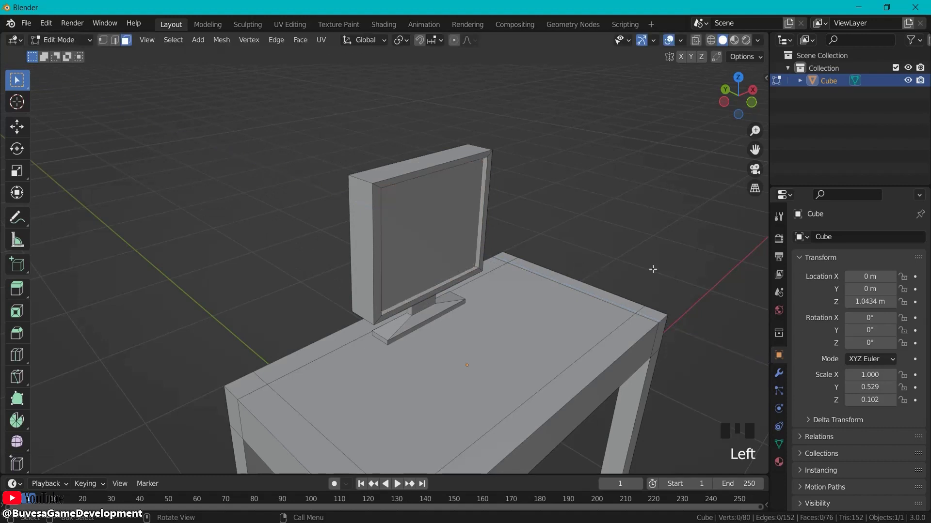
scroll(down, 3)
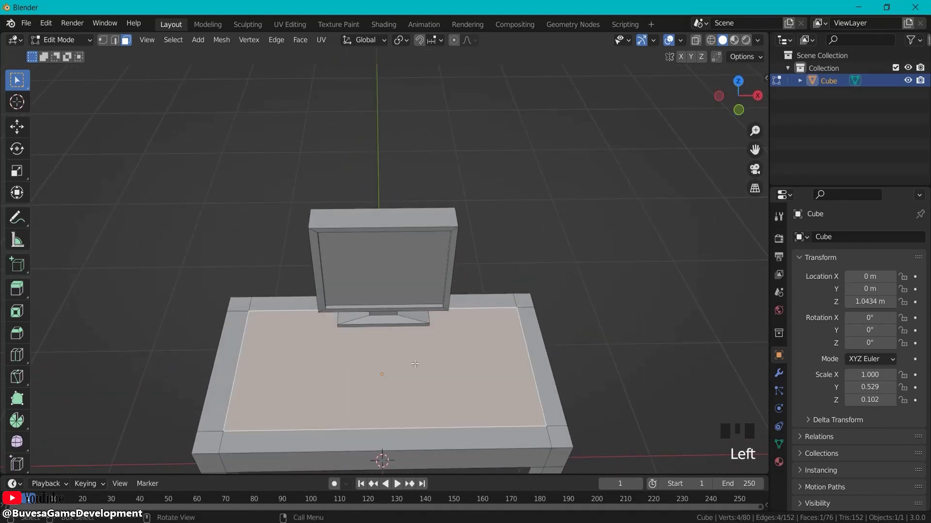
Duplicate the desktop face, shrink it to keyboard size, move it forward and extrude it slightly thick.
key(shift+d)
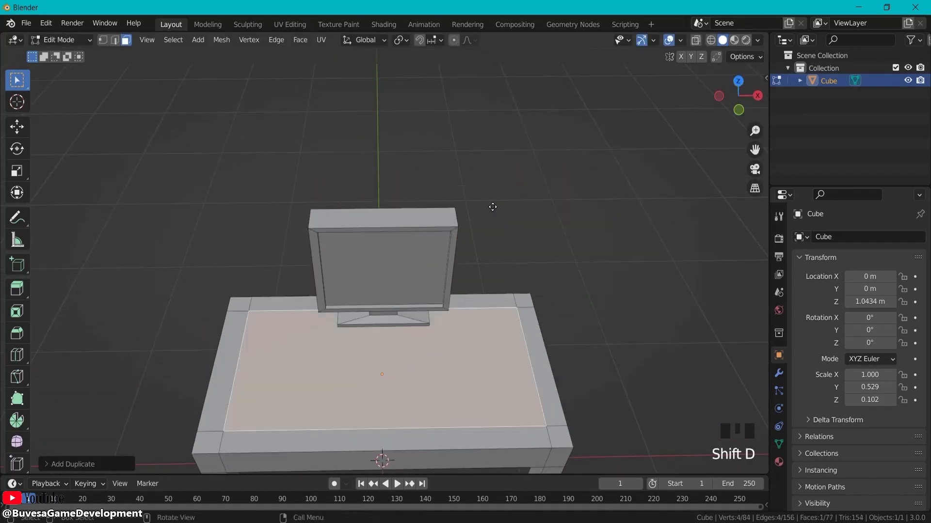
key(s)
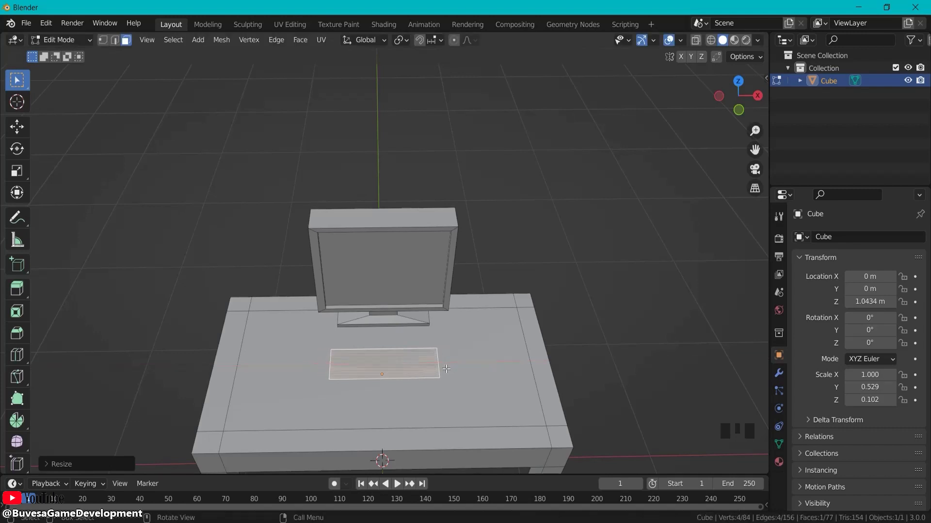
key(g)
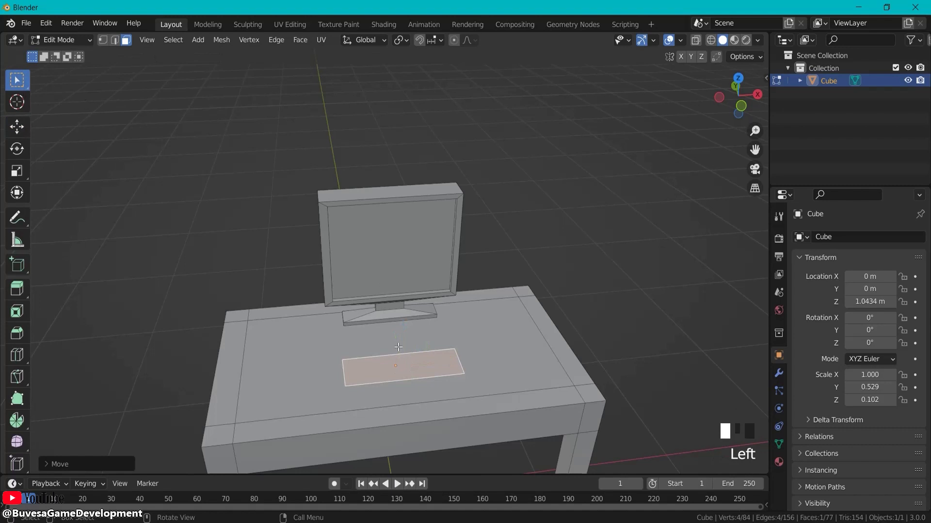
key(e)
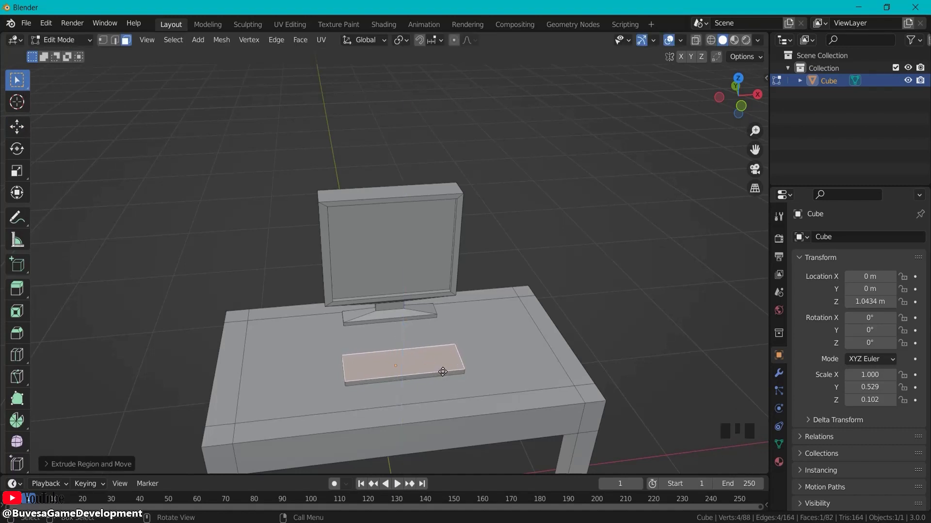
drag(442, 372, 557, 361)
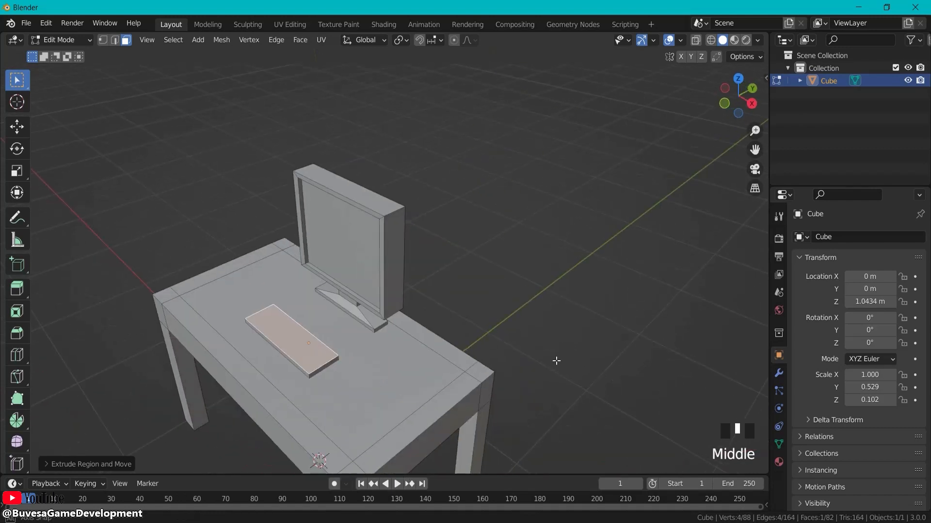
Copy a desktop face to the right side and raise it into a tall tower block.
drag(556, 360, 472, 361)
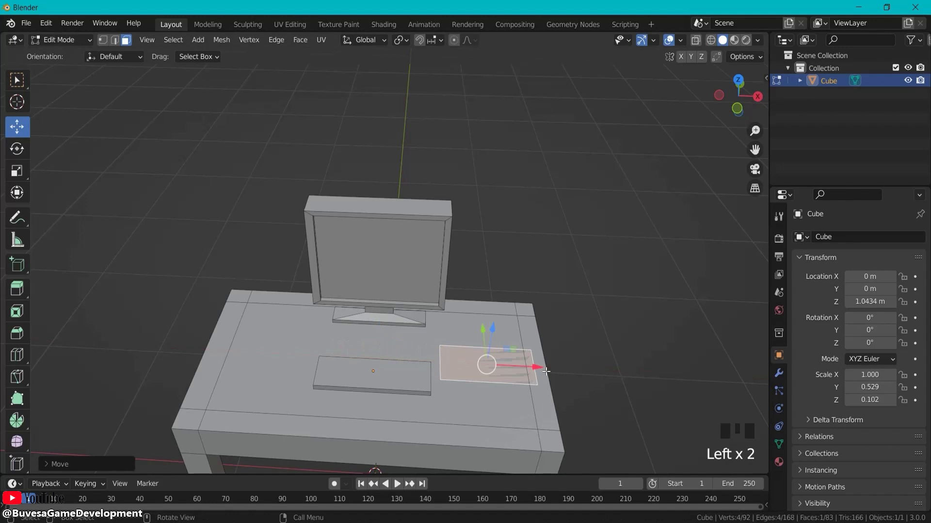
key(s)
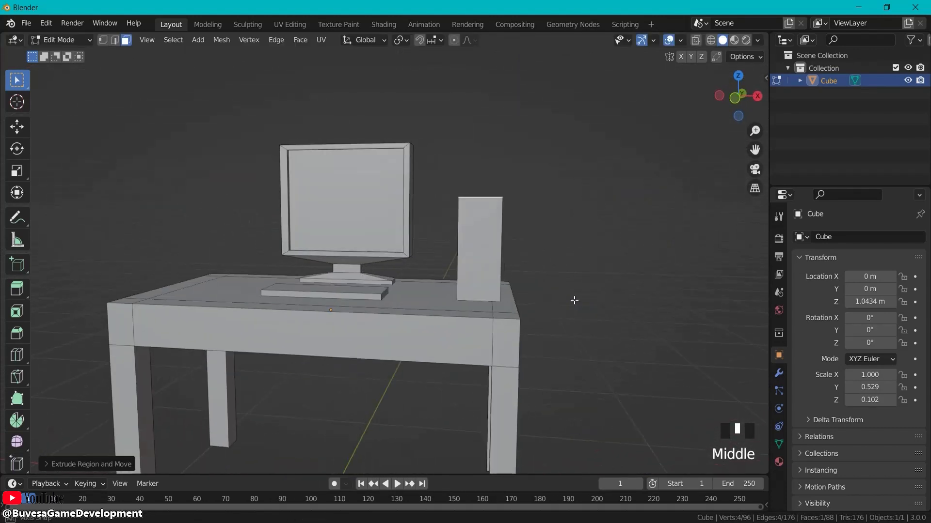
key(g)
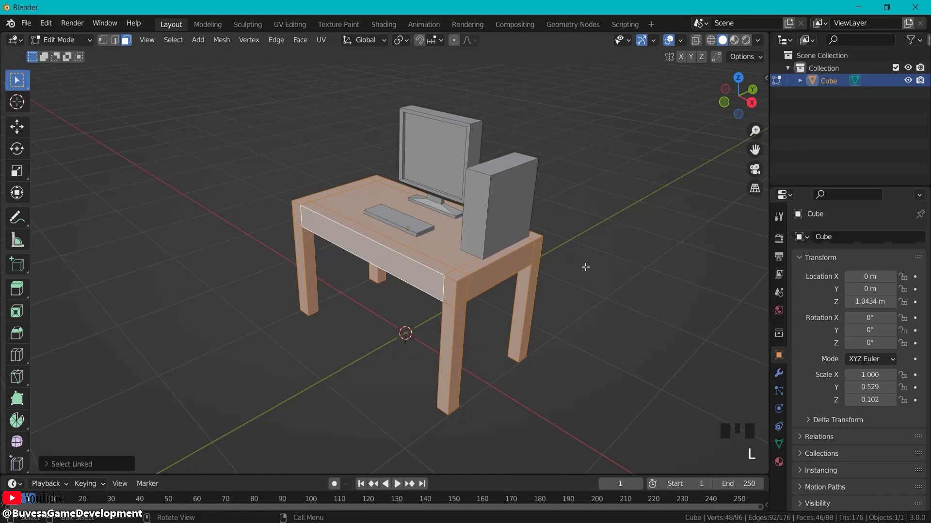
Place the copied table frame beside the desk and shrink it down to chair size.
drag(585, 267, 540, 280)
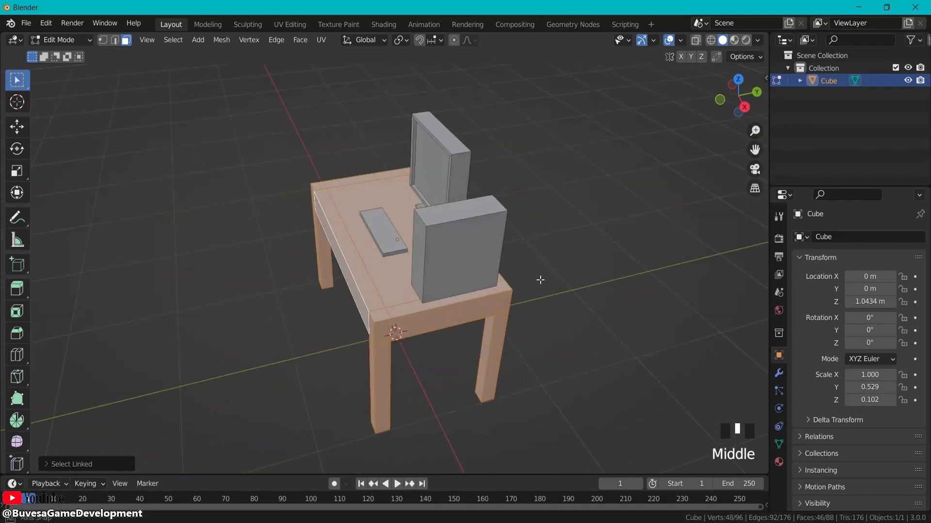
drag(540, 279, 393, 279)
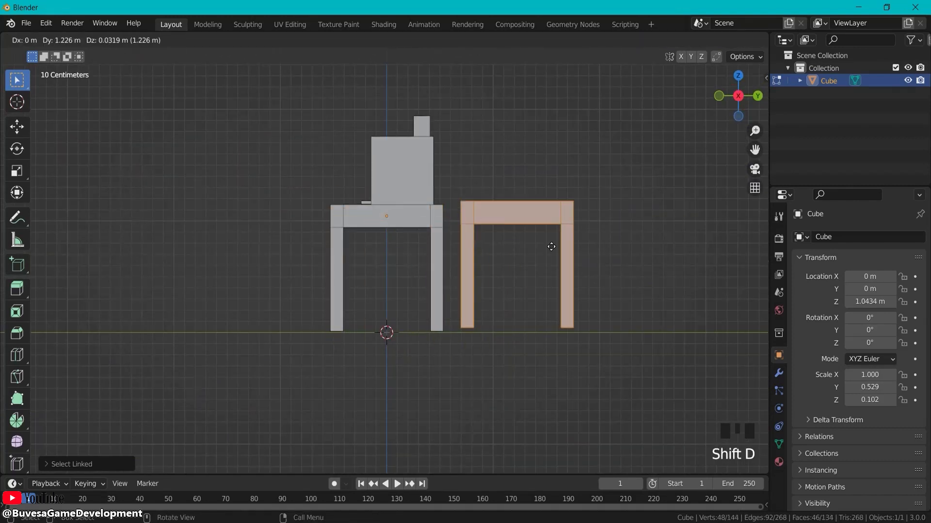
drag(550, 246, 422, 263)
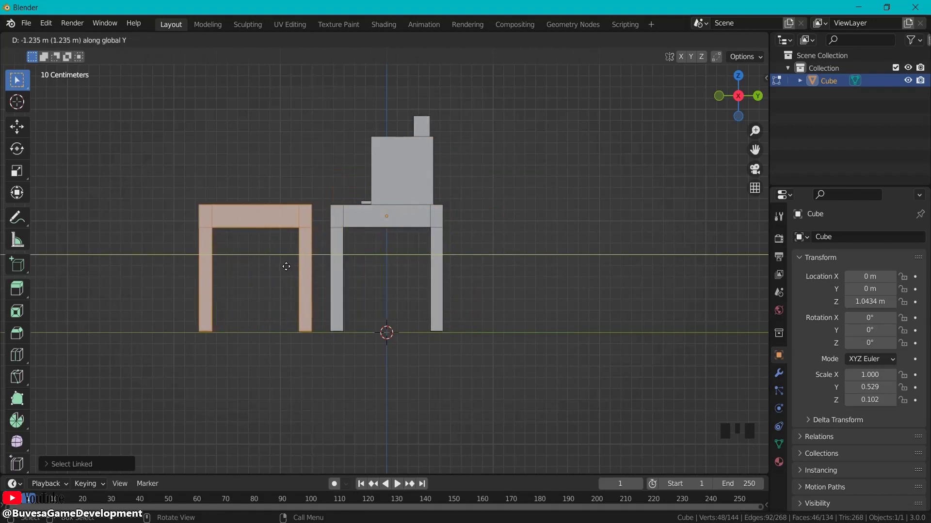
key(s)
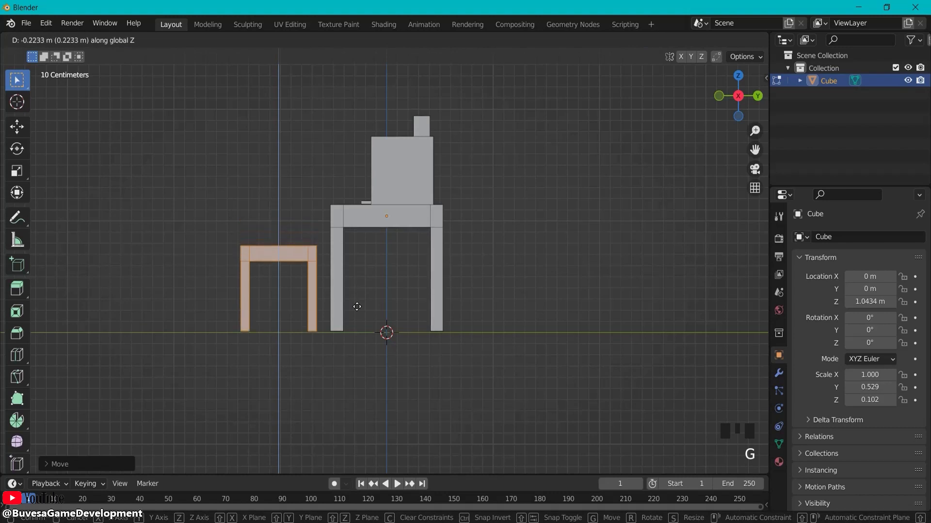
From front view, move the chair part sideways along X and narrow it along X.
key(Tab)
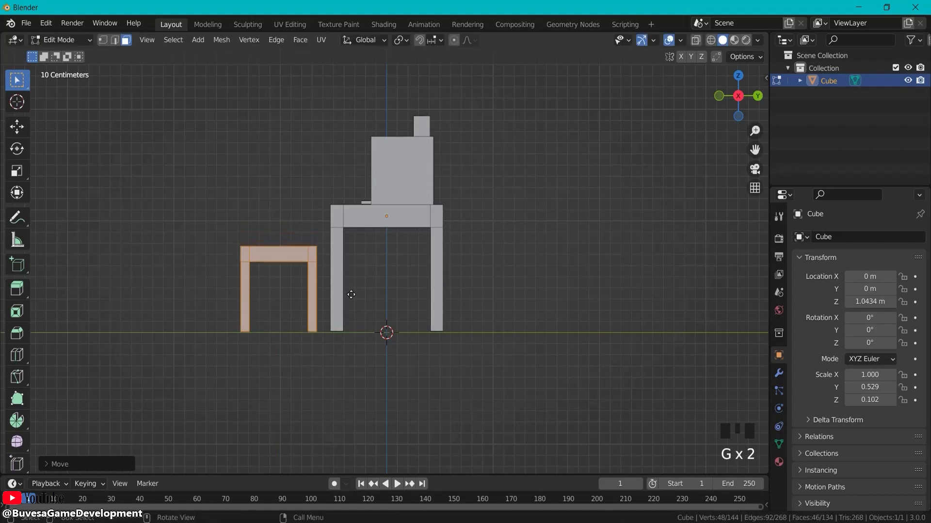
key(NUMPAD_1)
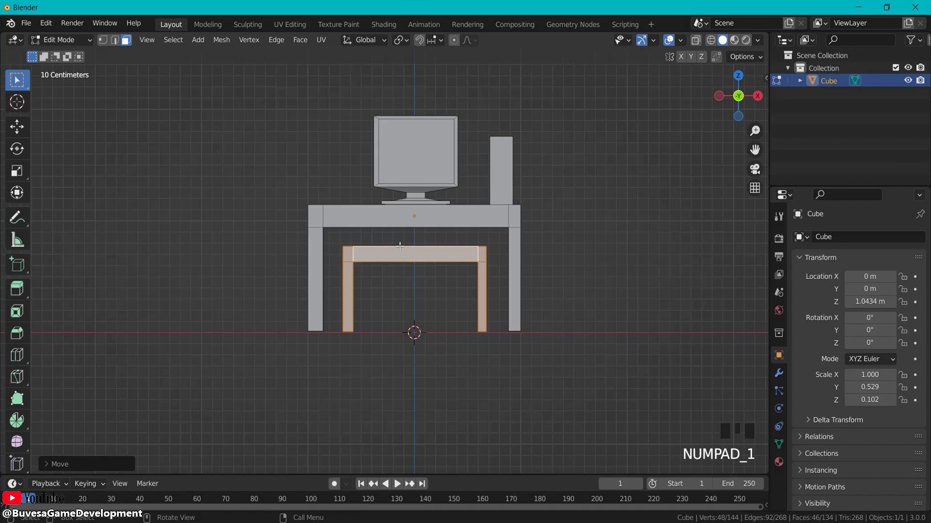
key(g)
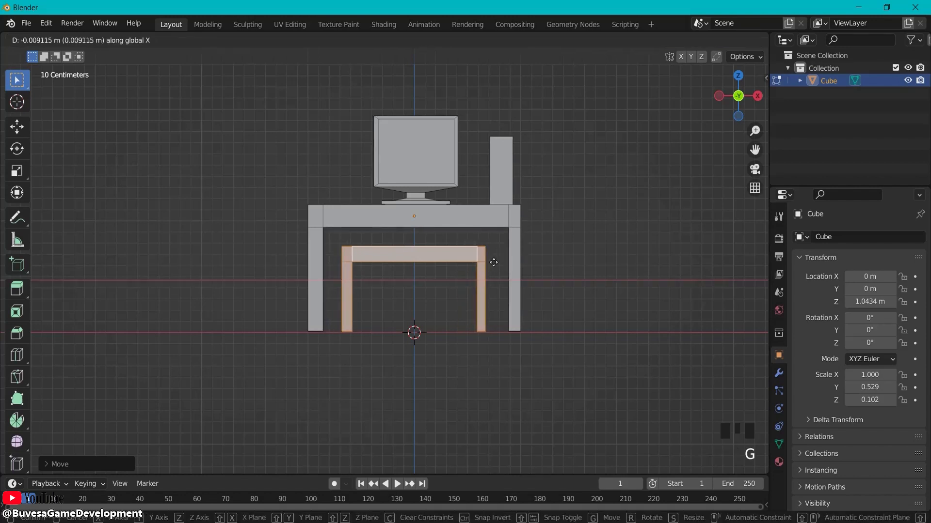
key(s)
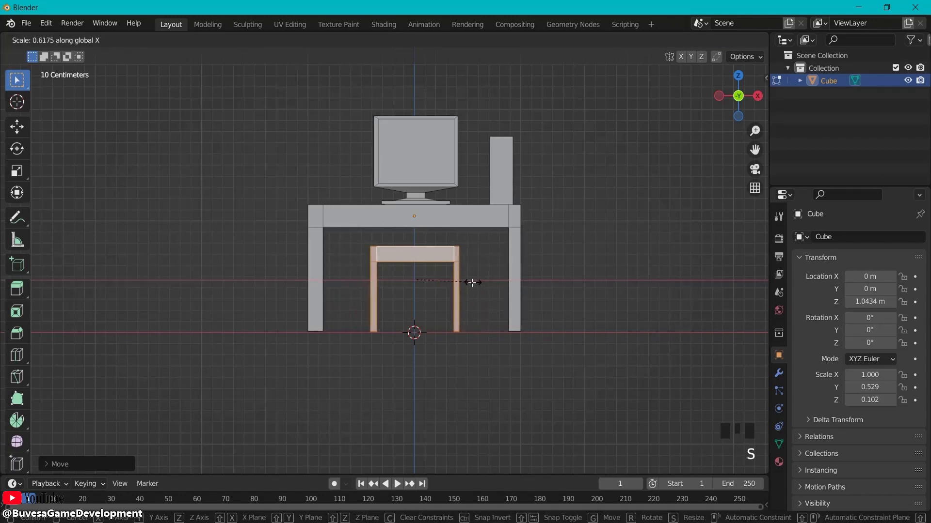
mouse_move(472, 285)
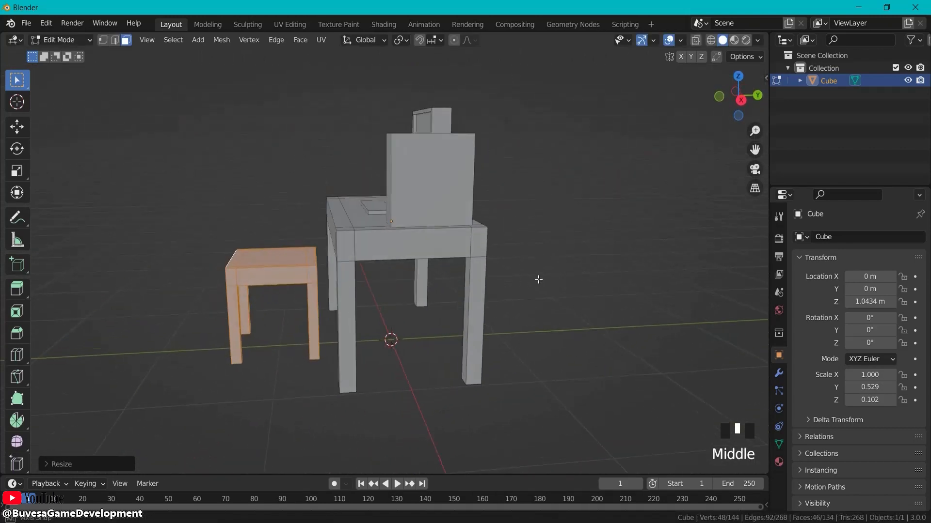
Orbit the view around the desk and chair to check the new backrest.
drag(538, 279, 568, 345)
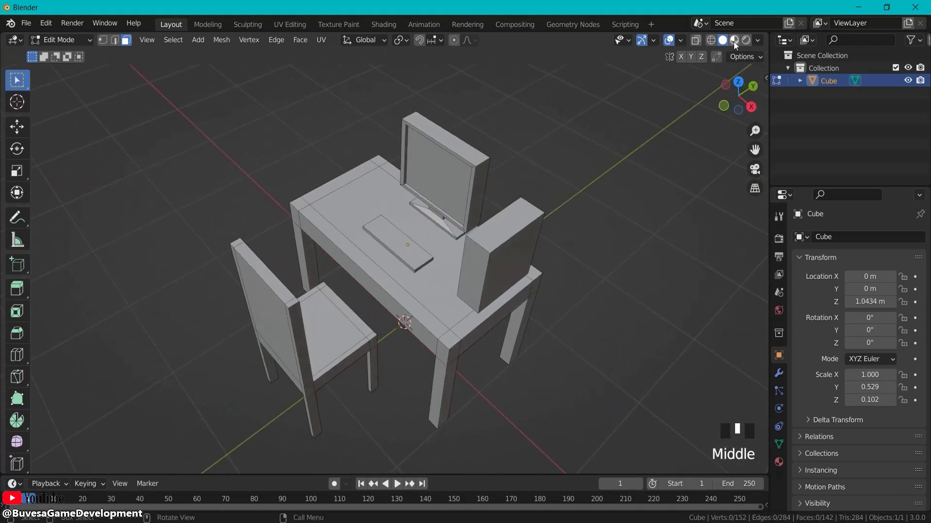
Switch to Material Preview, add extra material slots and start setting the main material's red-brown colour.
click(734, 40)
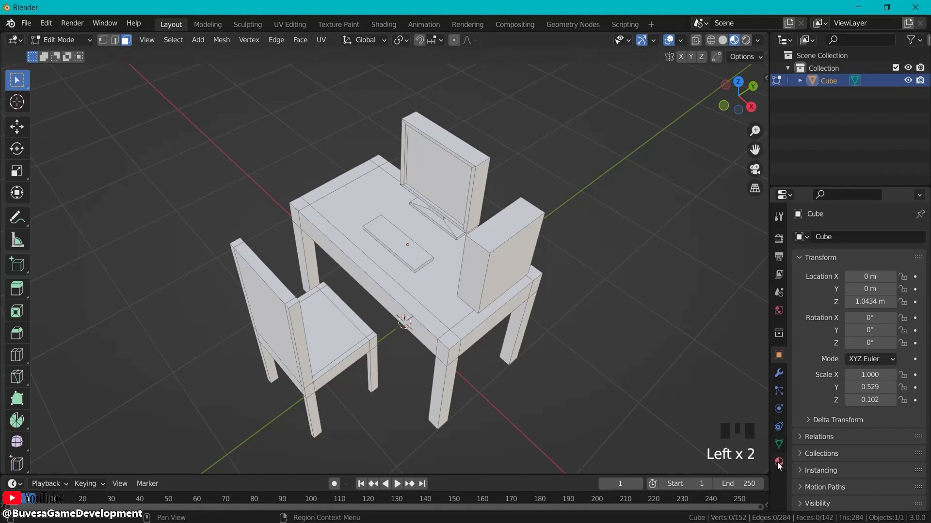
click(779, 461)
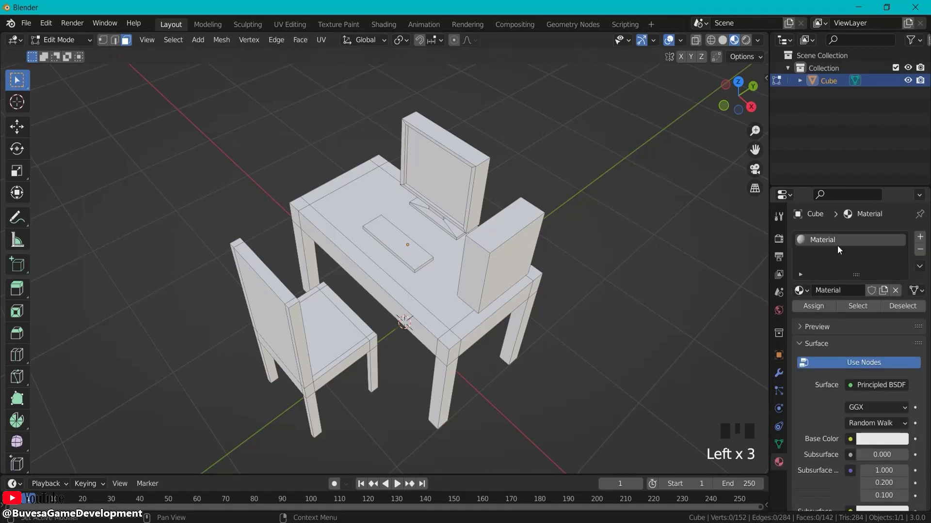
click(920, 237)
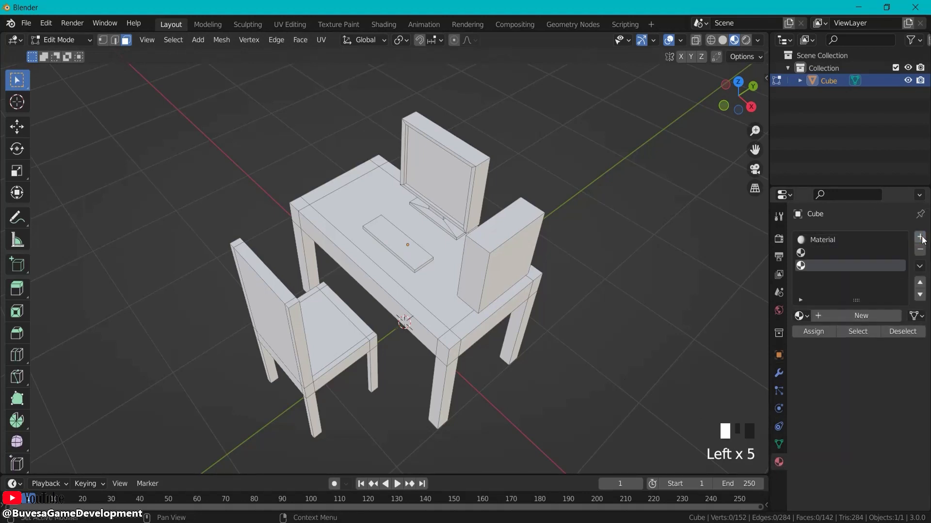
click(920, 238)
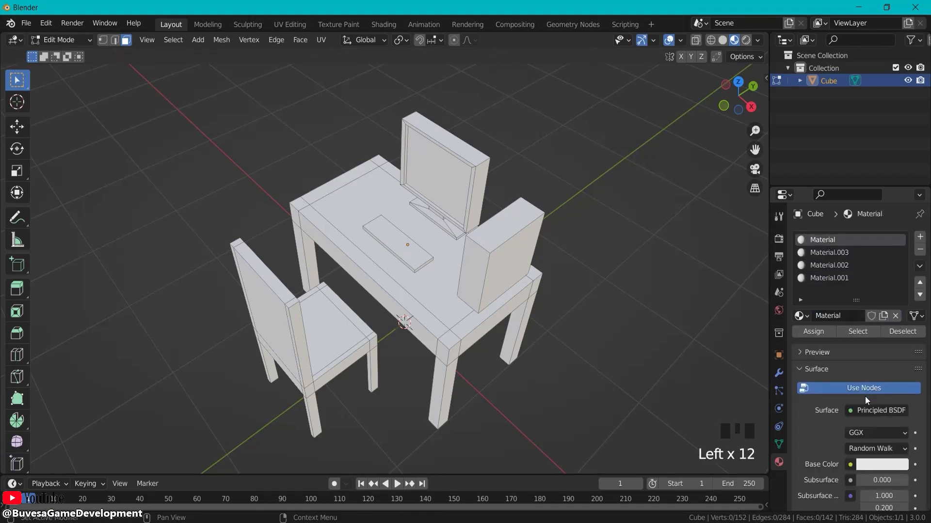
click(882, 464)
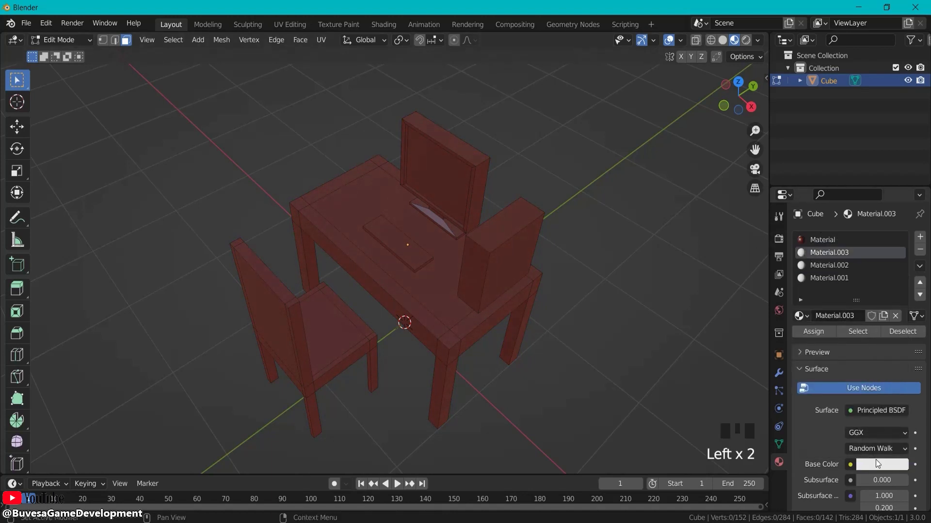
Give Material.003 an orange base colour.
click(882, 465)
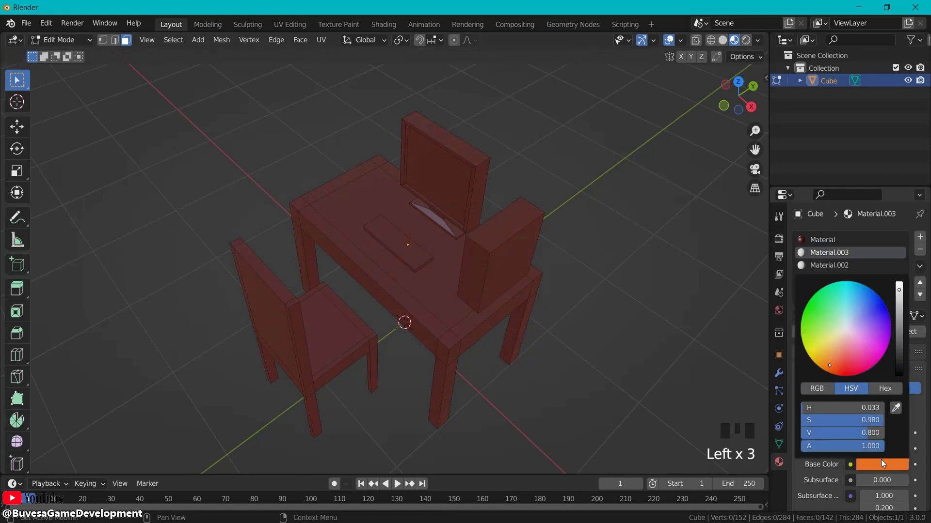
drag(898, 291, 899, 302)
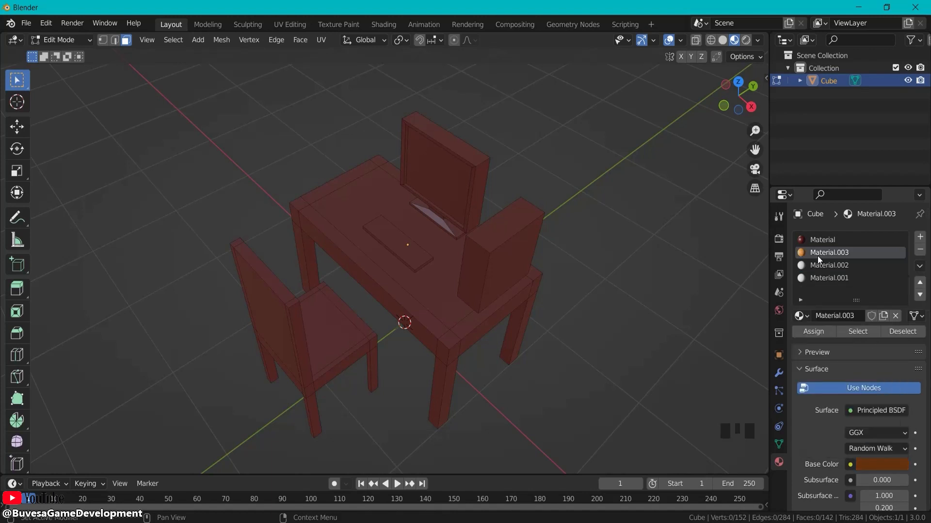
Darken Material.002's base colour toward black for the computer parts.
click(828, 265)
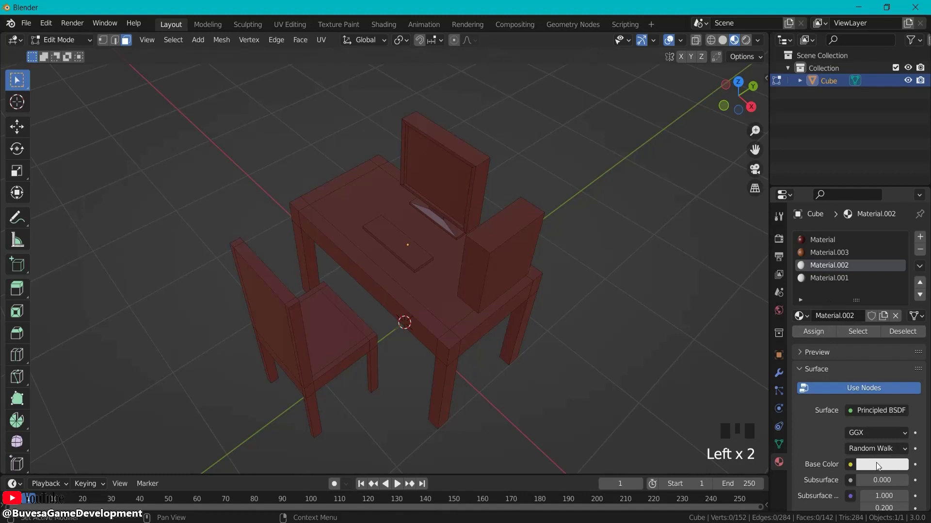
click(881, 464)
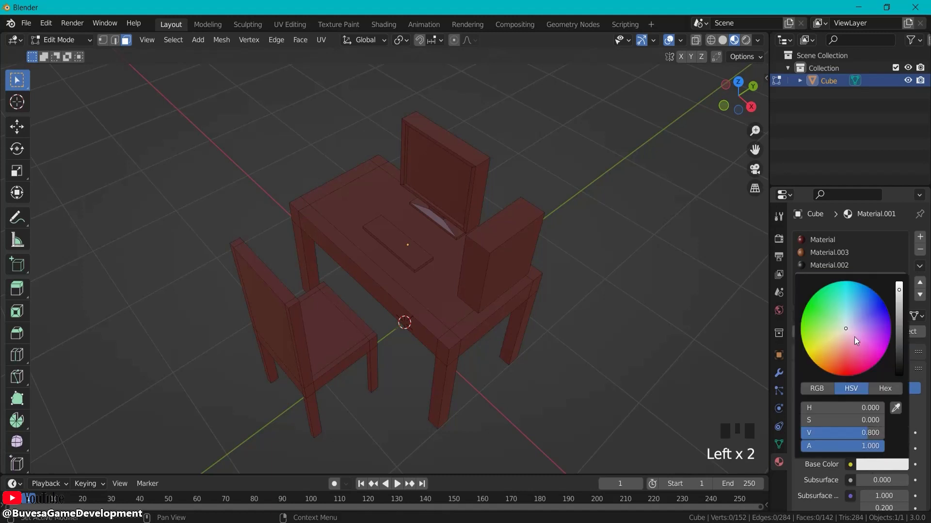
drag(899, 291, 899, 344)
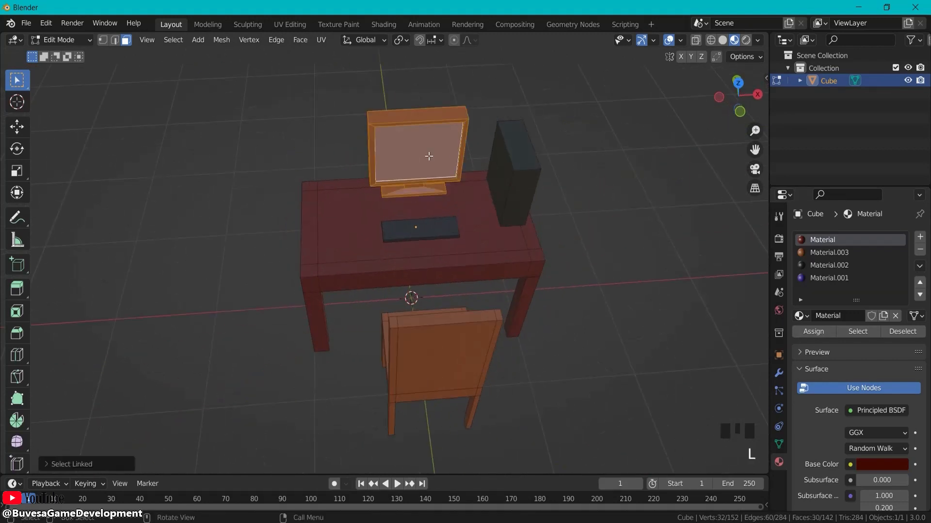
Make the monitor frame black and choose the blue Material.001 for the screen.
click(829, 266)
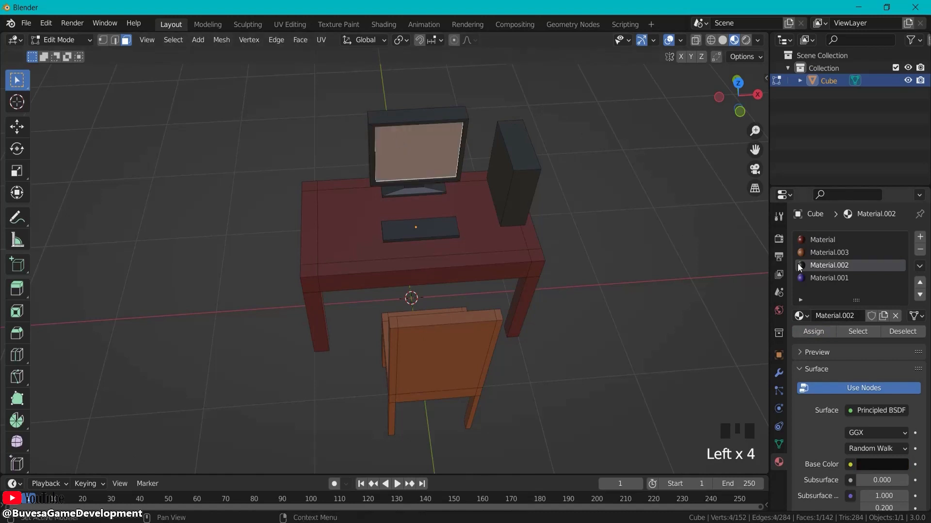
click(828, 279)
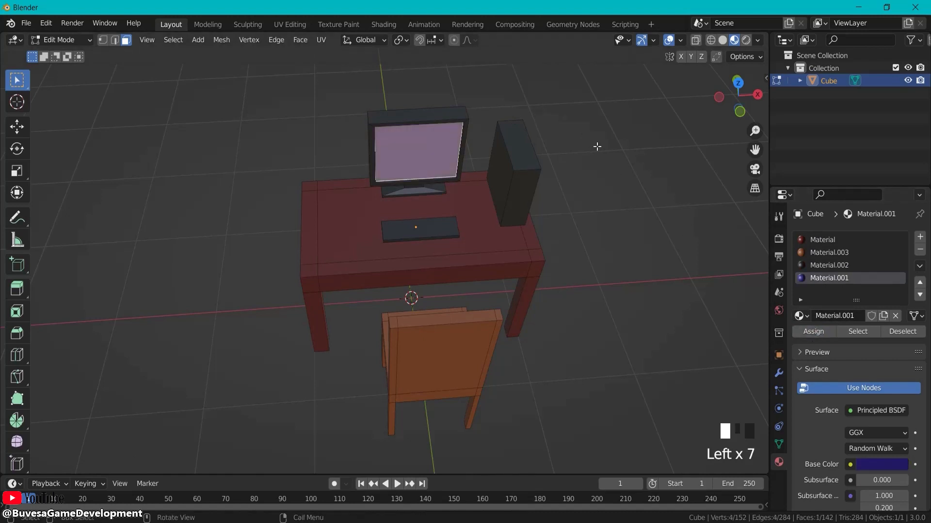
drag(597, 146, 596, 206)
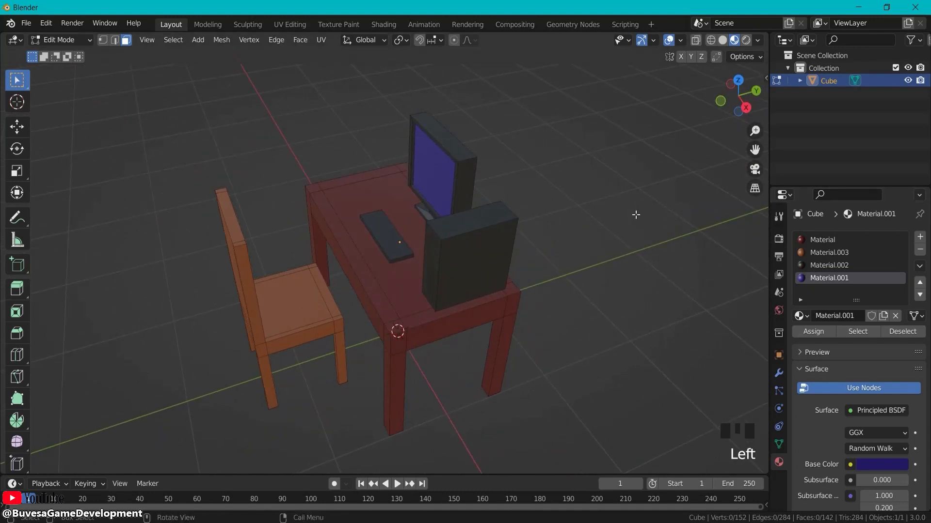
Lower the Value of the chair's Material.003 to a deeper brown-orange.
click(829, 252)
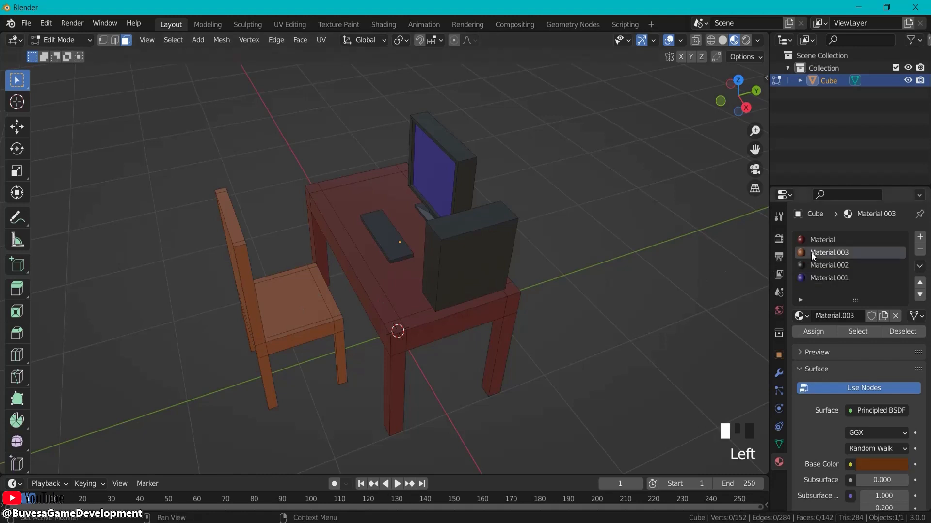
click(882, 465)
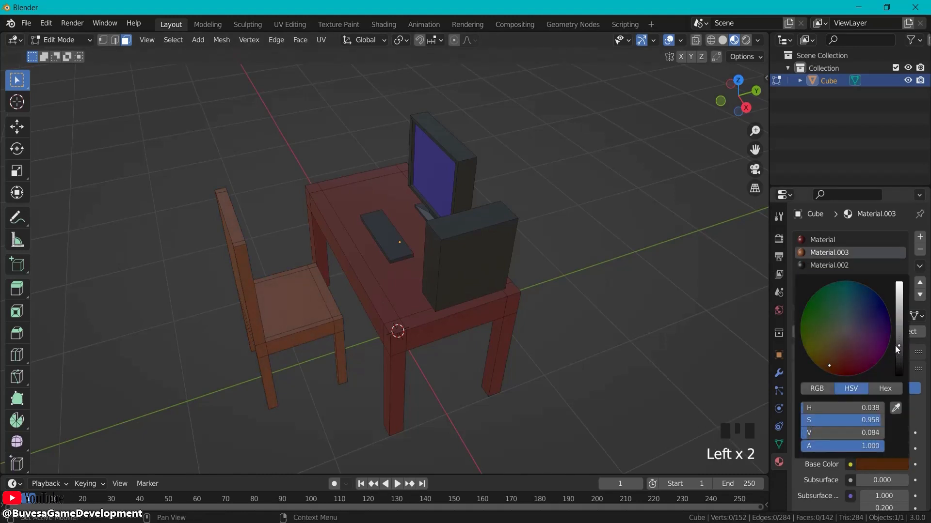
drag(898, 349, 898, 333)
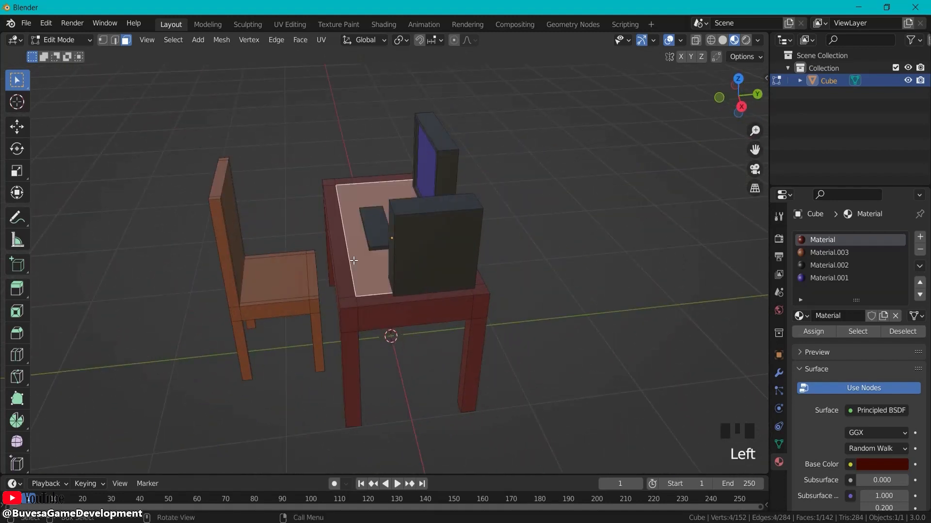
click(829, 252)
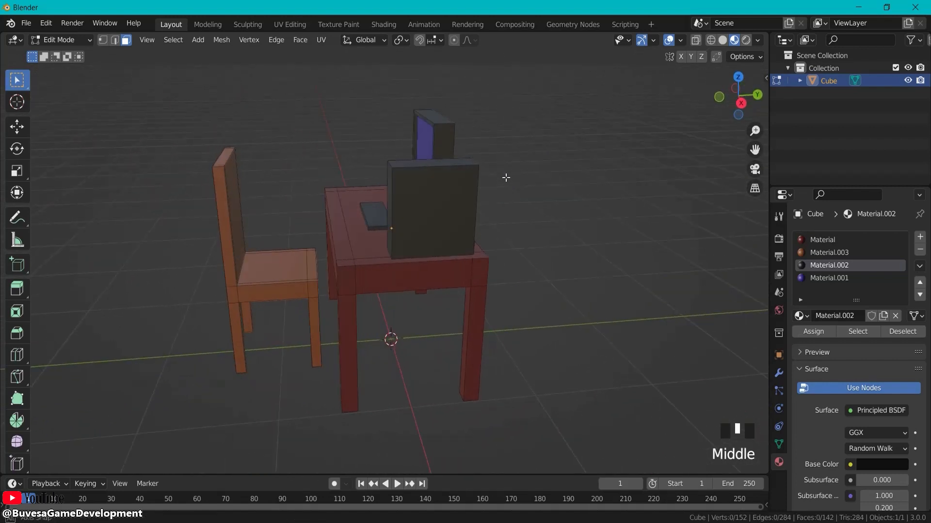
drag(506, 177, 604, 203)
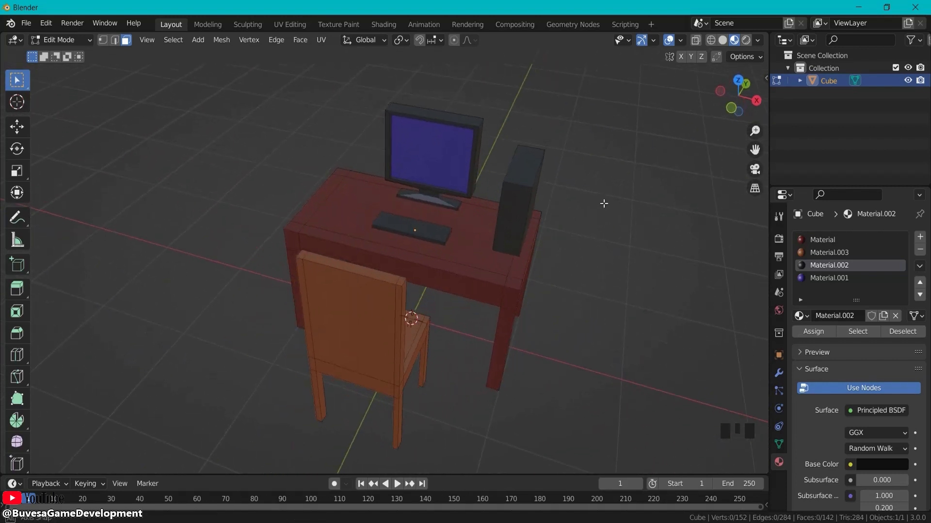
drag(604, 204, 644, 167)
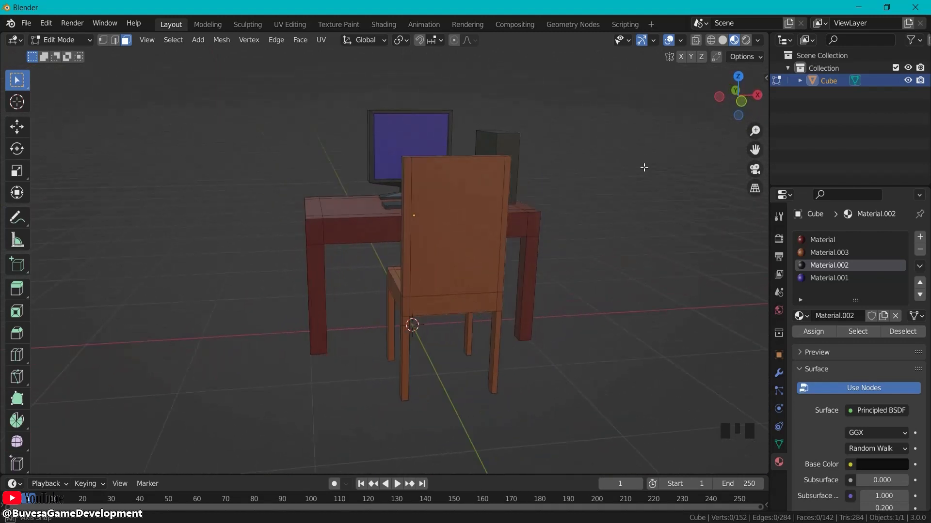